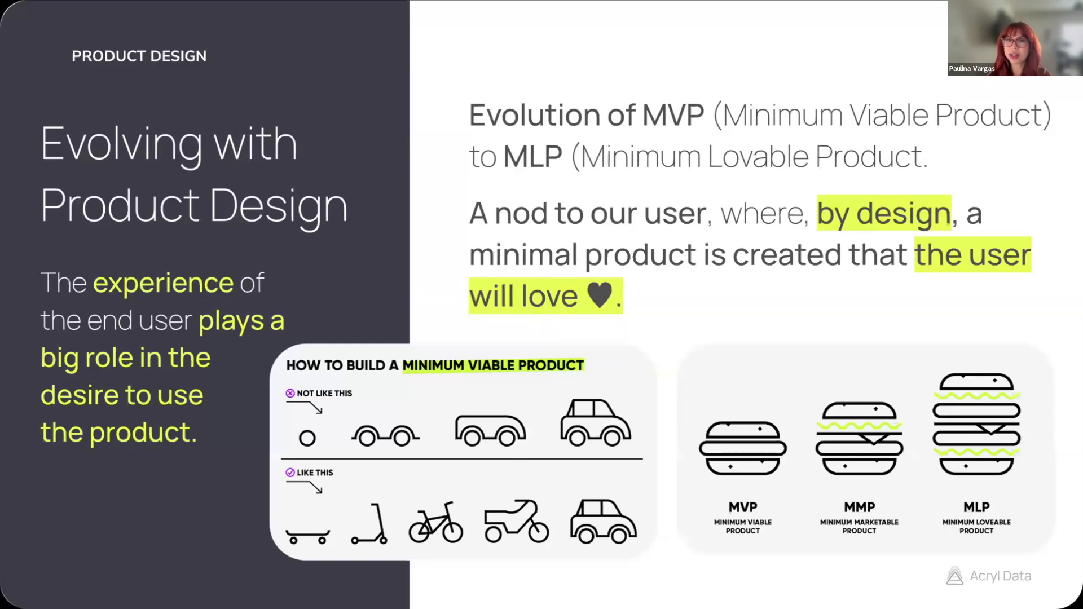
pyautogui.moveTo(283, 130)
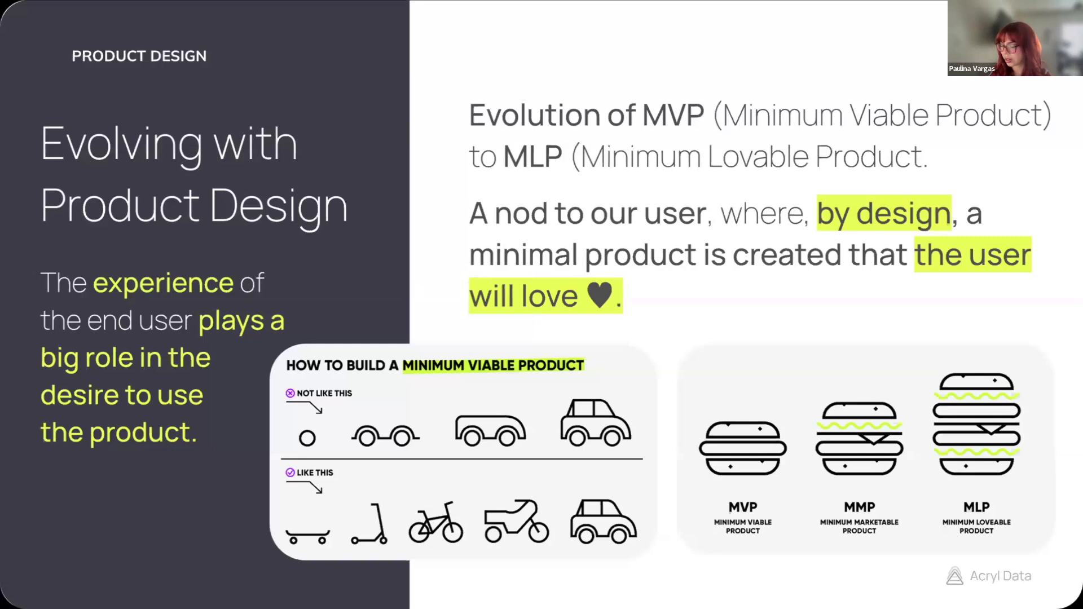
# Show the Button component docs in Storybook, briefly revisiting Design Tokens before returning to Button
pyautogui.press('Right')
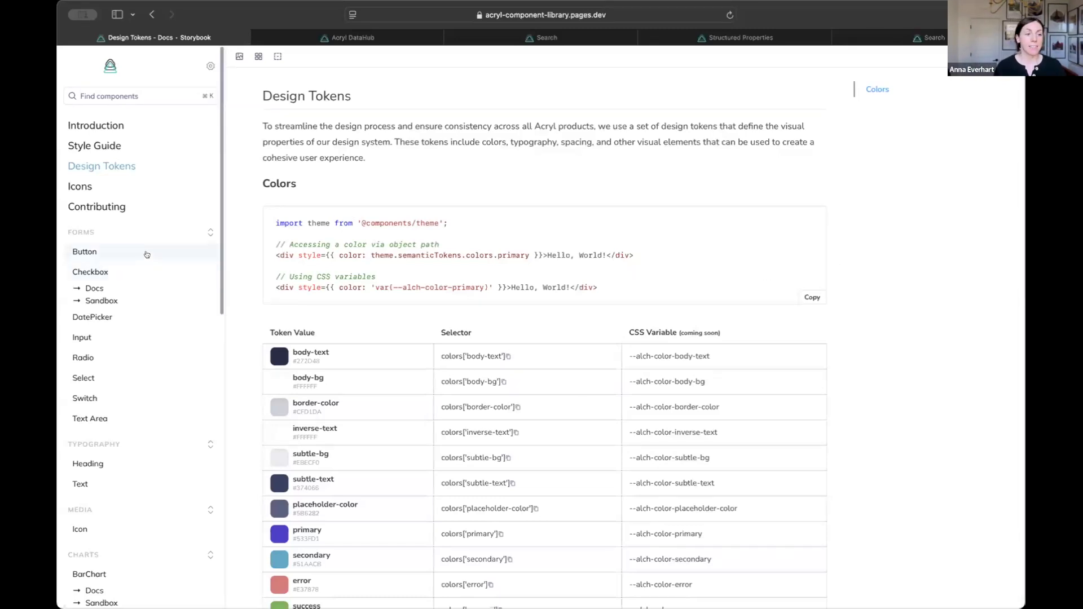
pyautogui.click(85, 252)
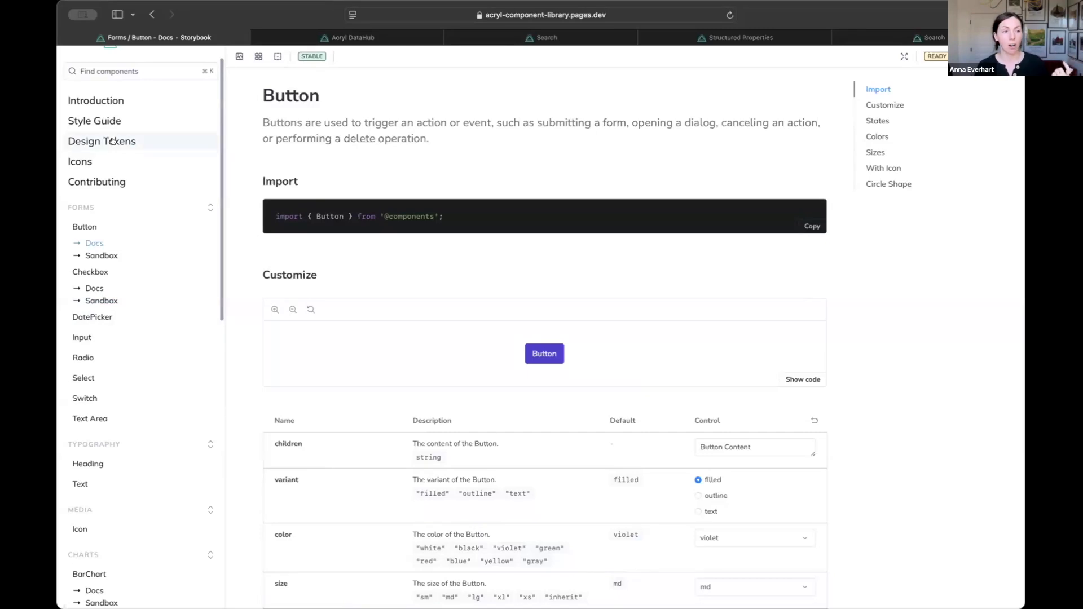
pyautogui.click(102, 141)
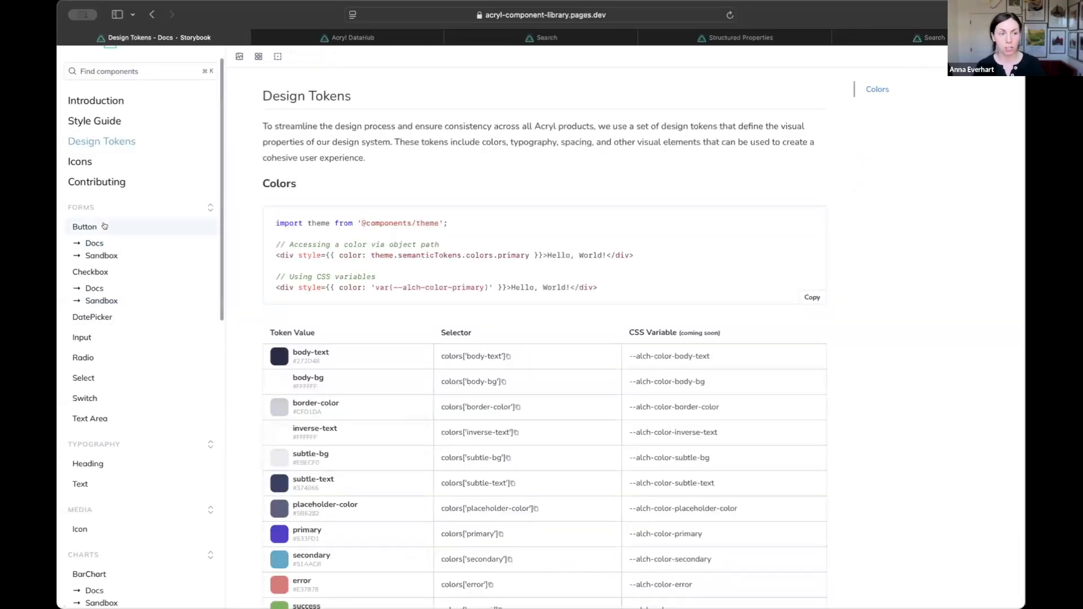
pyautogui.click(85, 227)
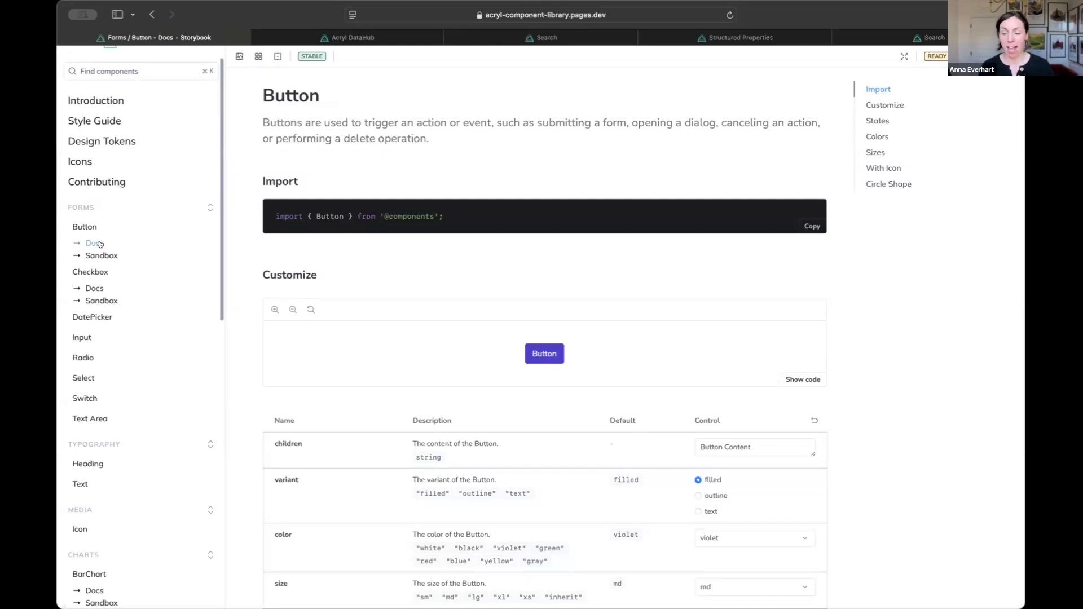
pyautogui.moveTo(512, 81)
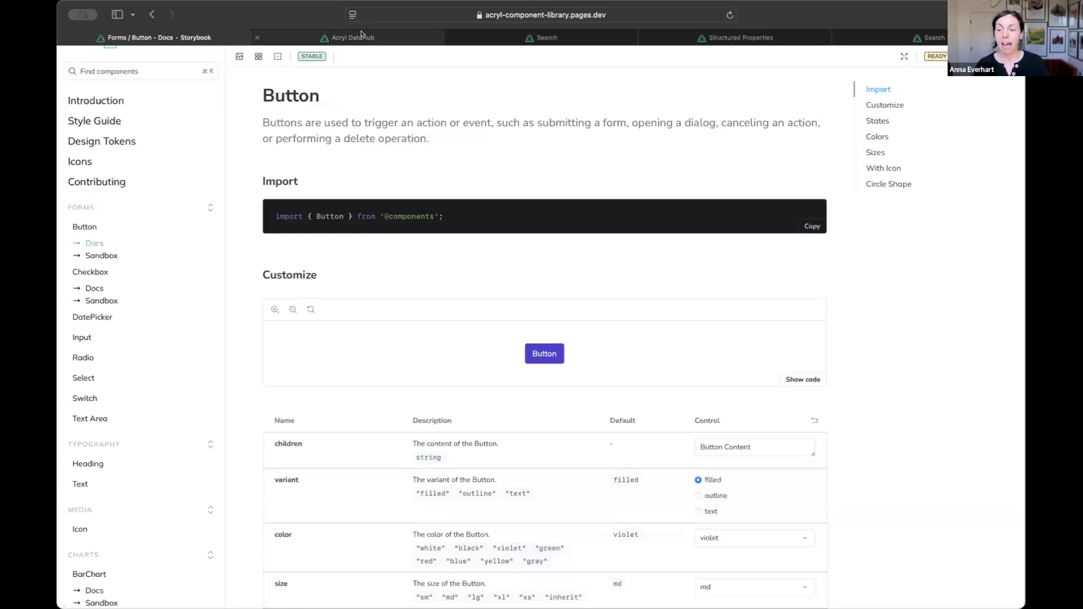
# Switch to the Acryl DataHub home page listing recently viewed assets, domains and platforms
pyautogui.click(352, 37)
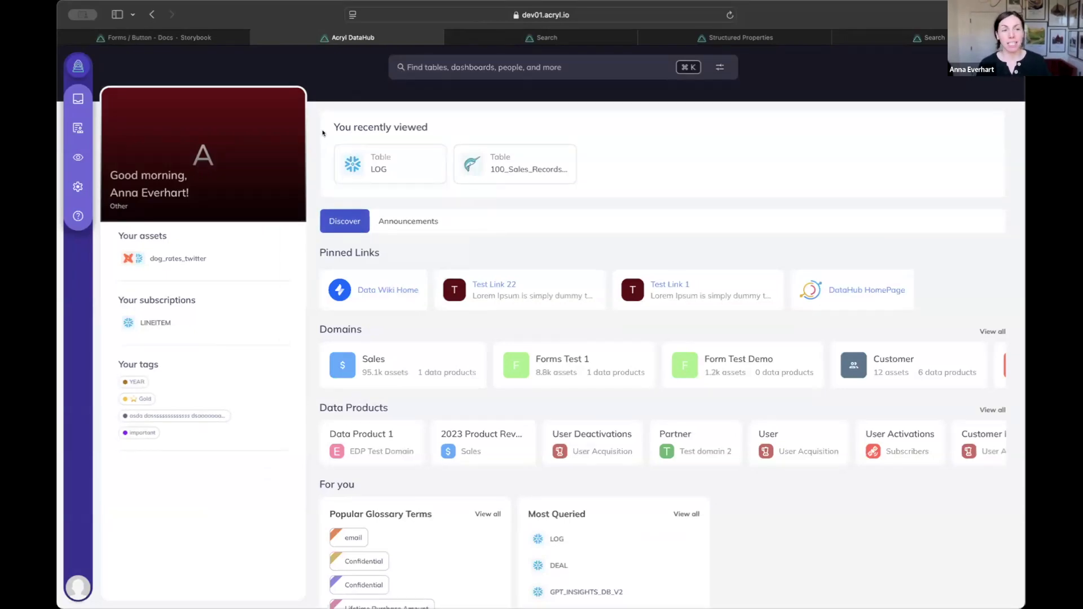
pyautogui.moveTo(404, 108)
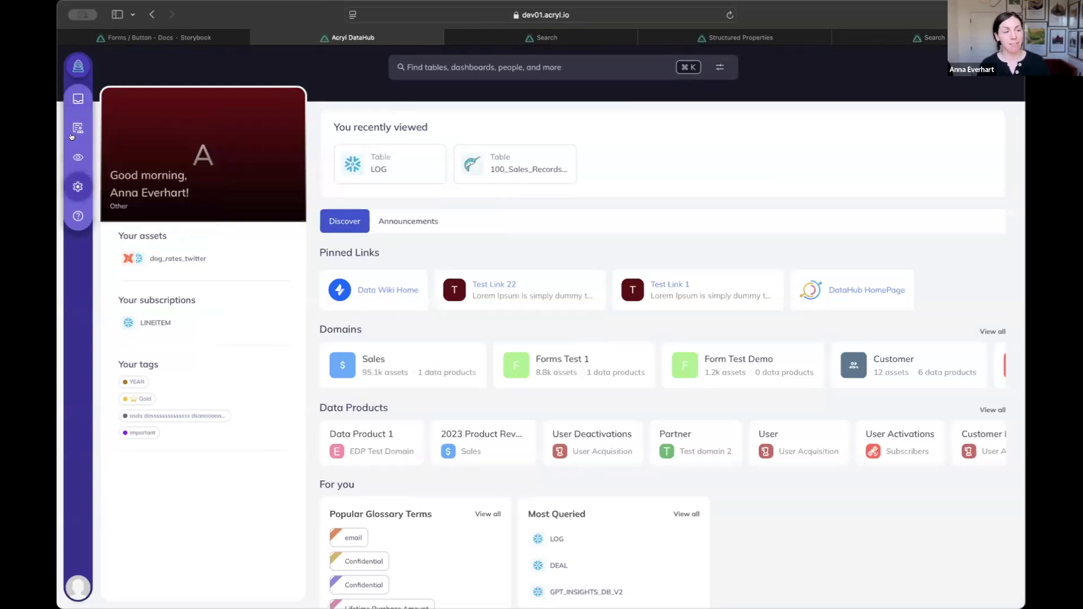
pyautogui.click(77, 128)
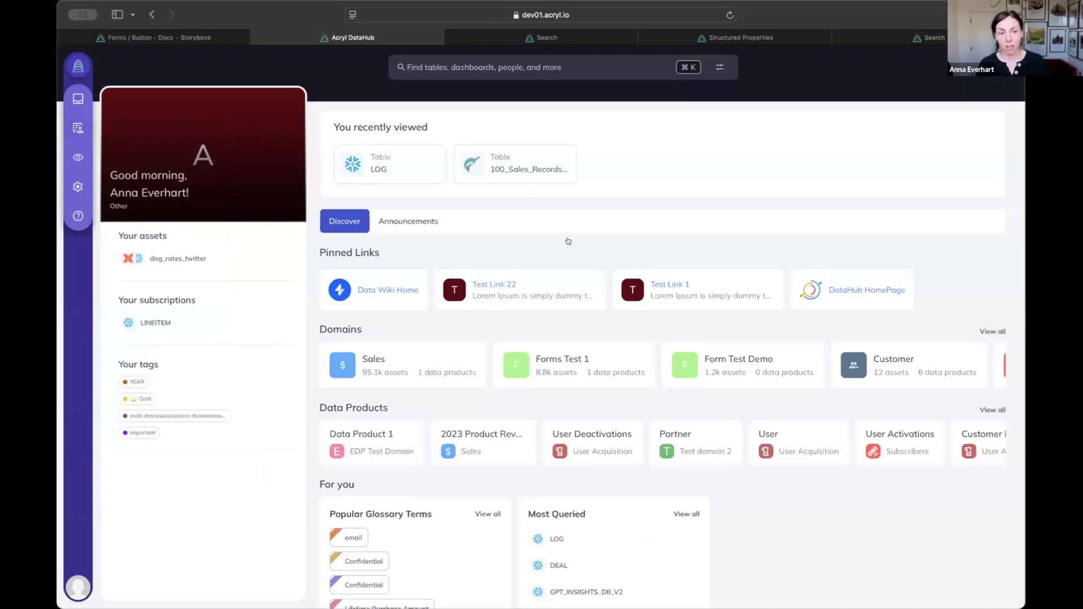
pyautogui.moveTo(650, 323)
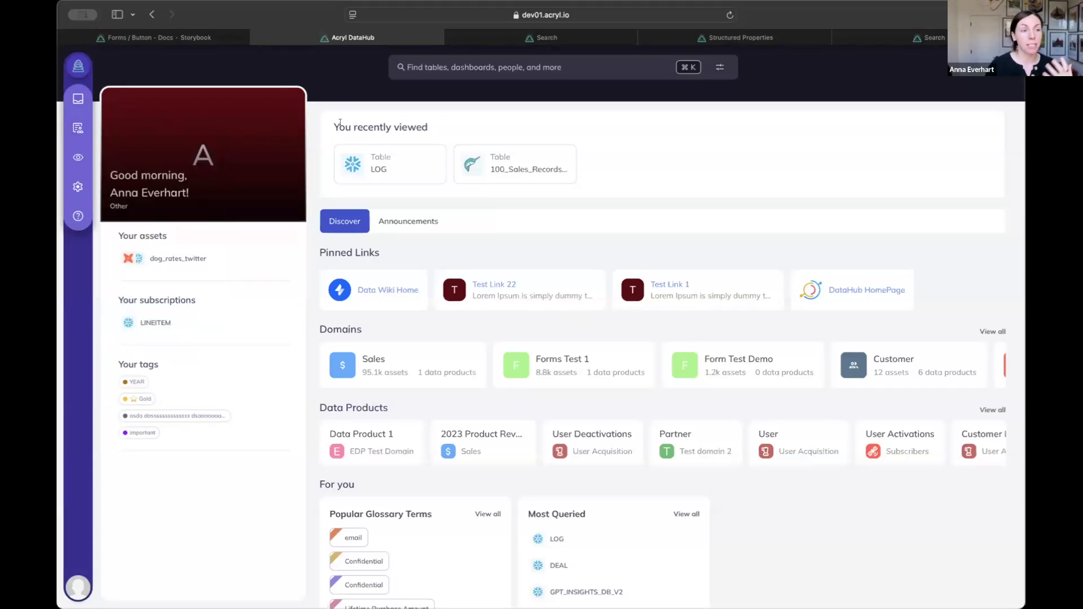
pyautogui.click(78, 130)
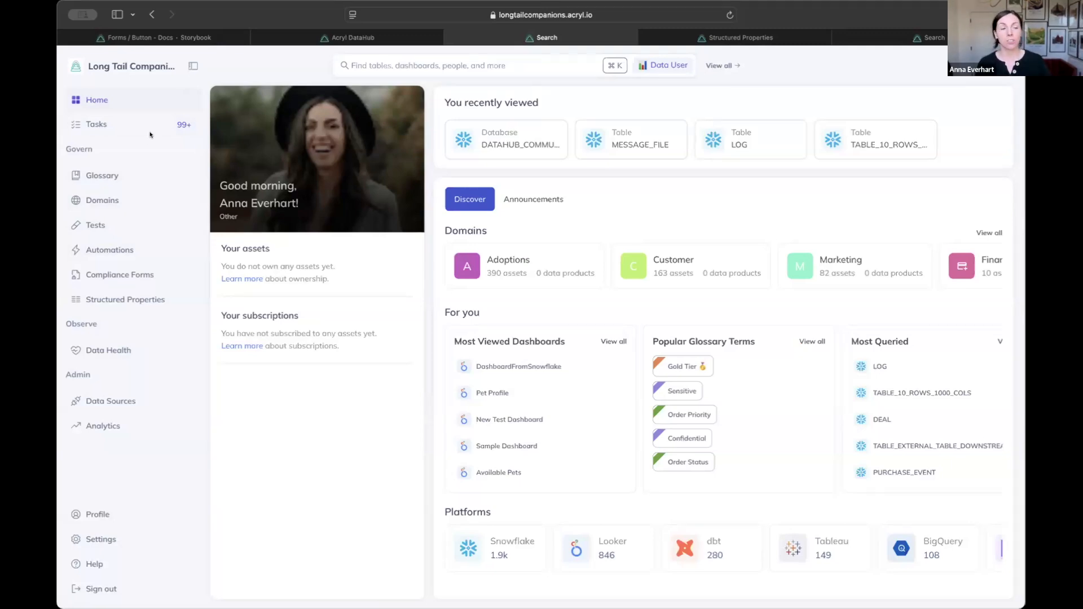
pyautogui.moveTo(146, 129)
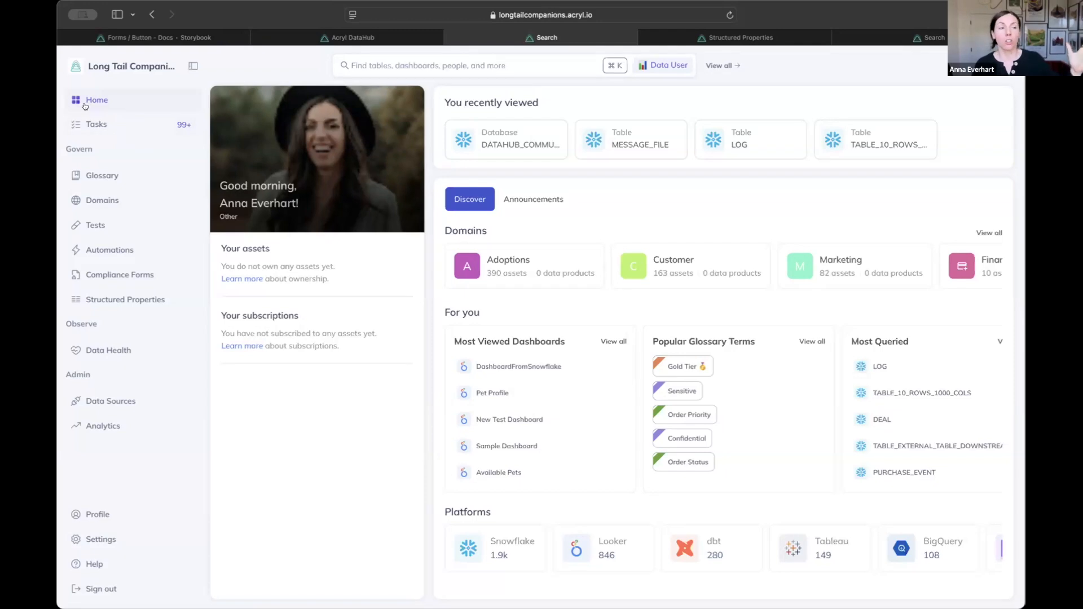
pyautogui.moveTo(97, 175)
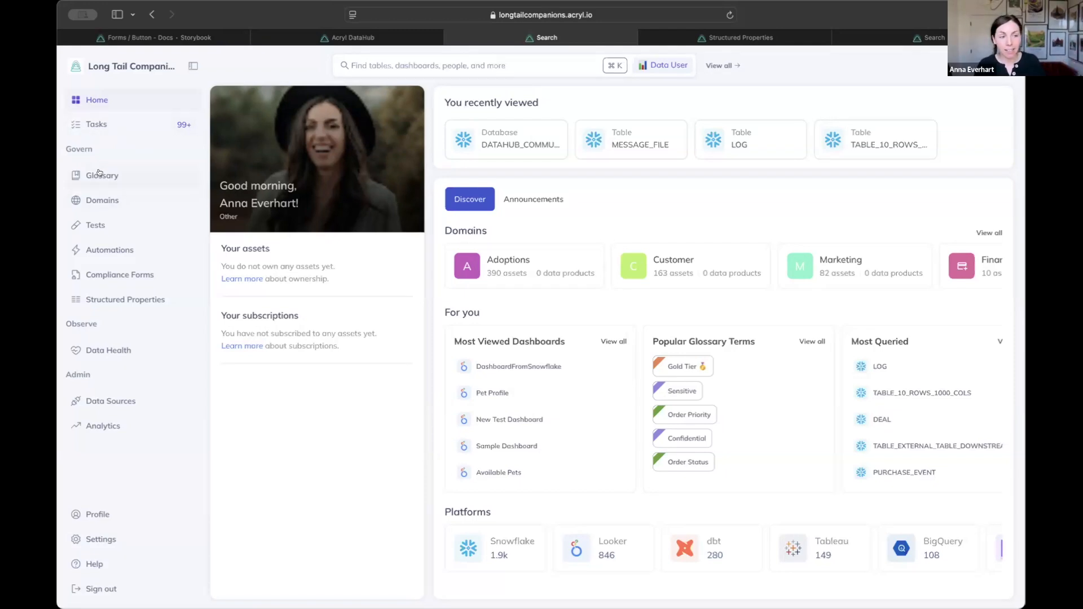
# Browse the Business Glossary, then move to the Structured Properties page
pyautogui.click(102, 175)
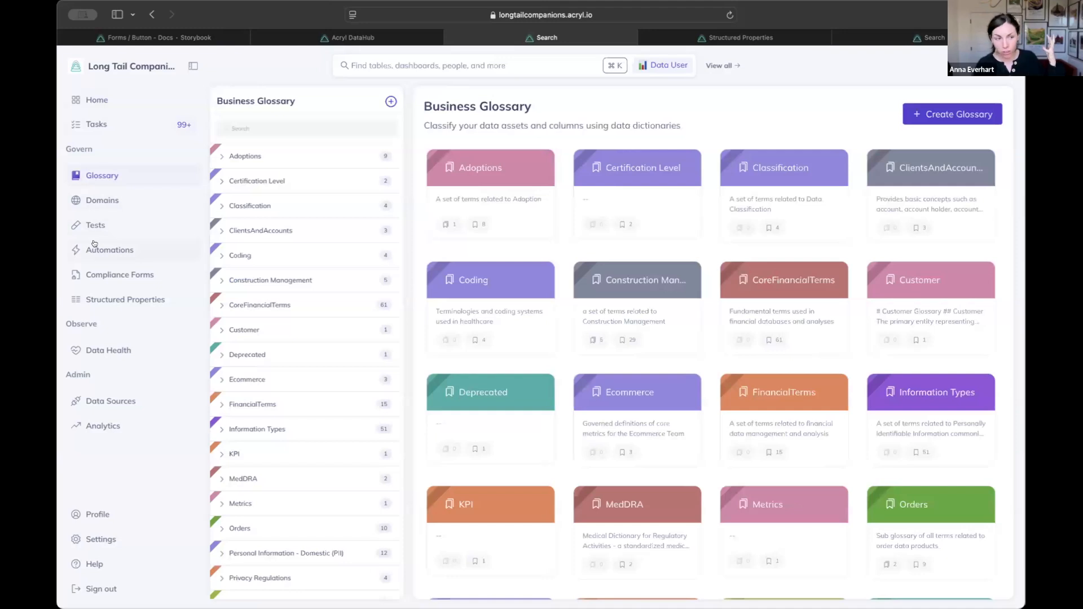
pyautogui.moveTo(175, 255)
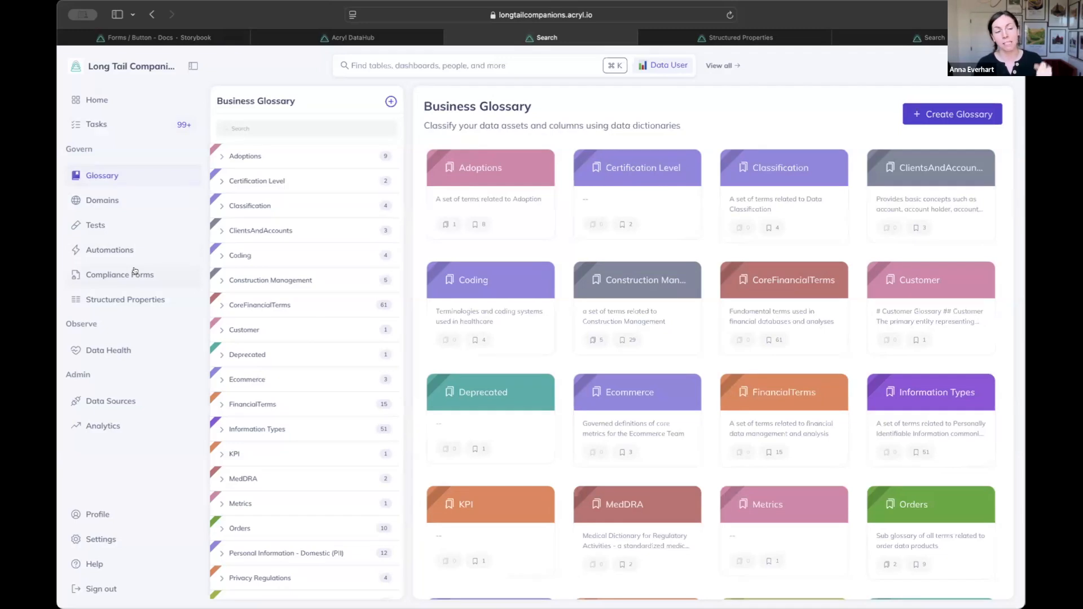
pyautogui.moveTo(235, 241)
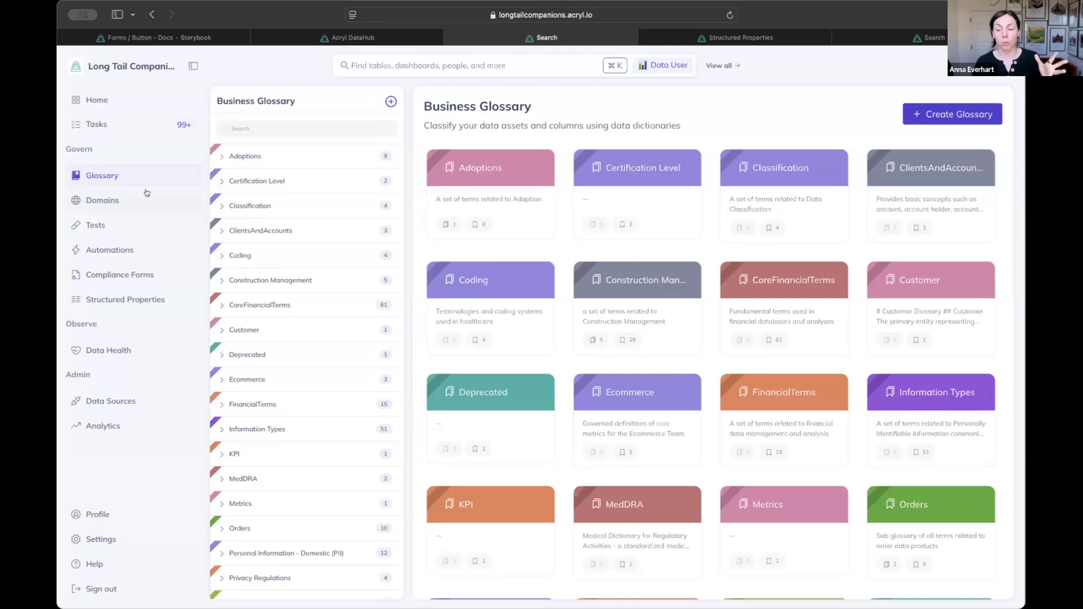
pyautogui.moveTo(140, 210)
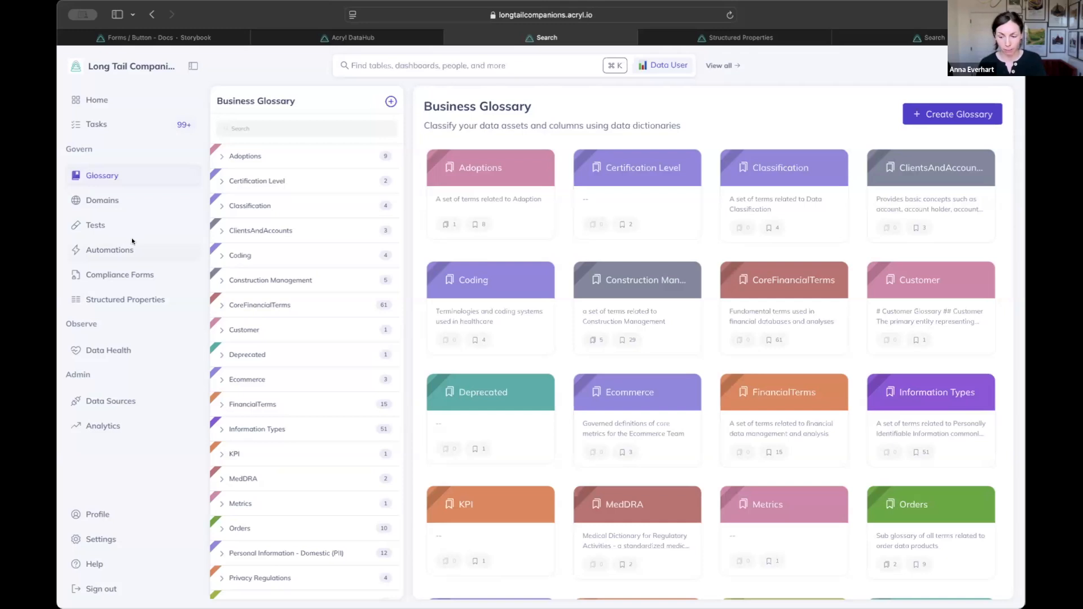
pyautogui.click(739, 37)
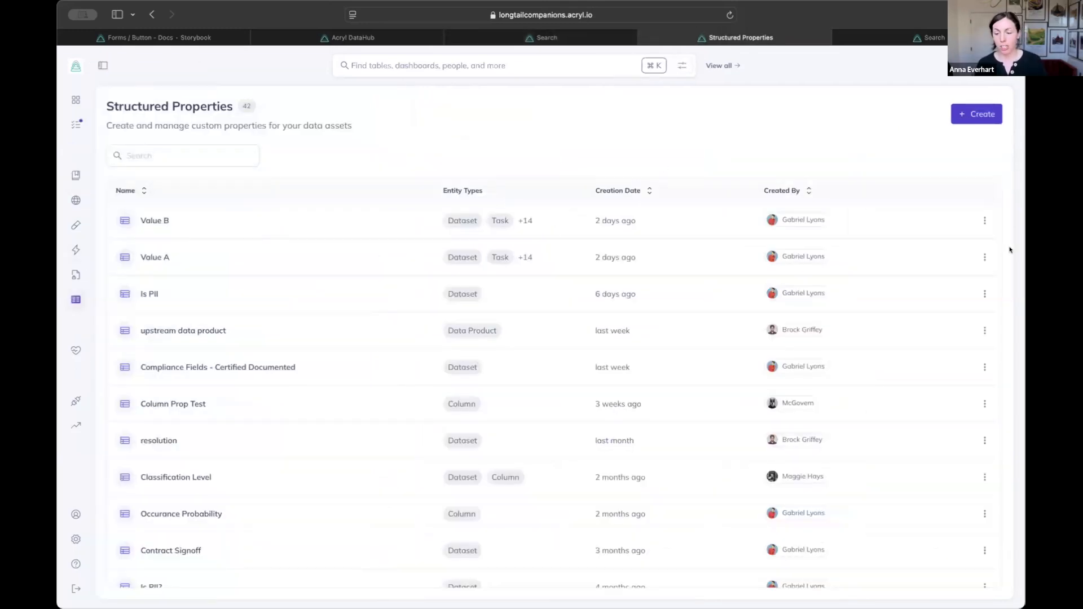
pyautogui.moveTo(901, 244)
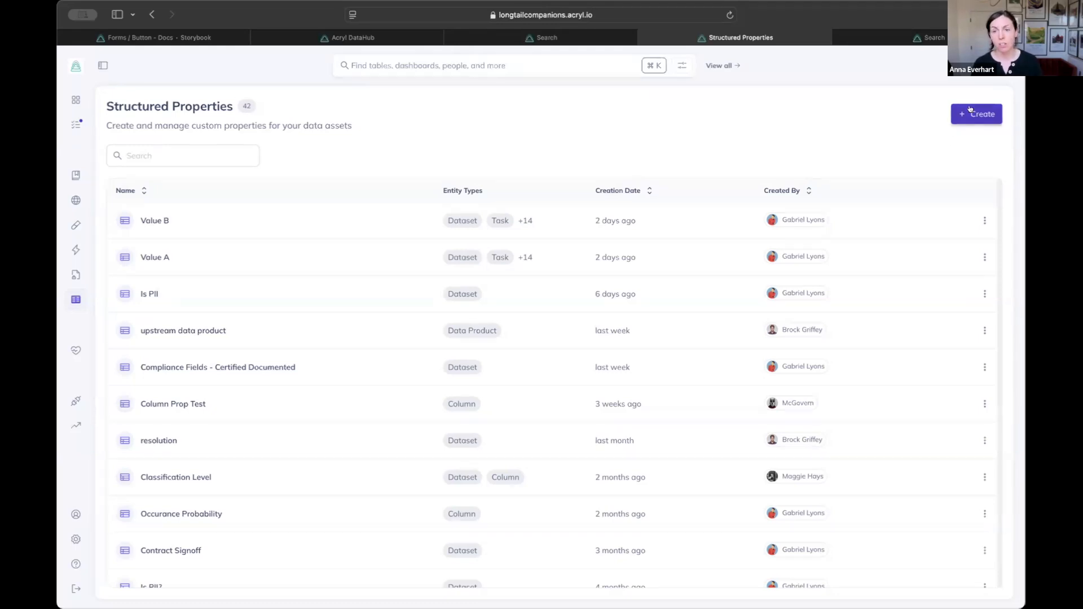
# Review the structured properties table and bring up search results with the MESSAGE_FILE summary panel
pyautogui.click(975, 114)
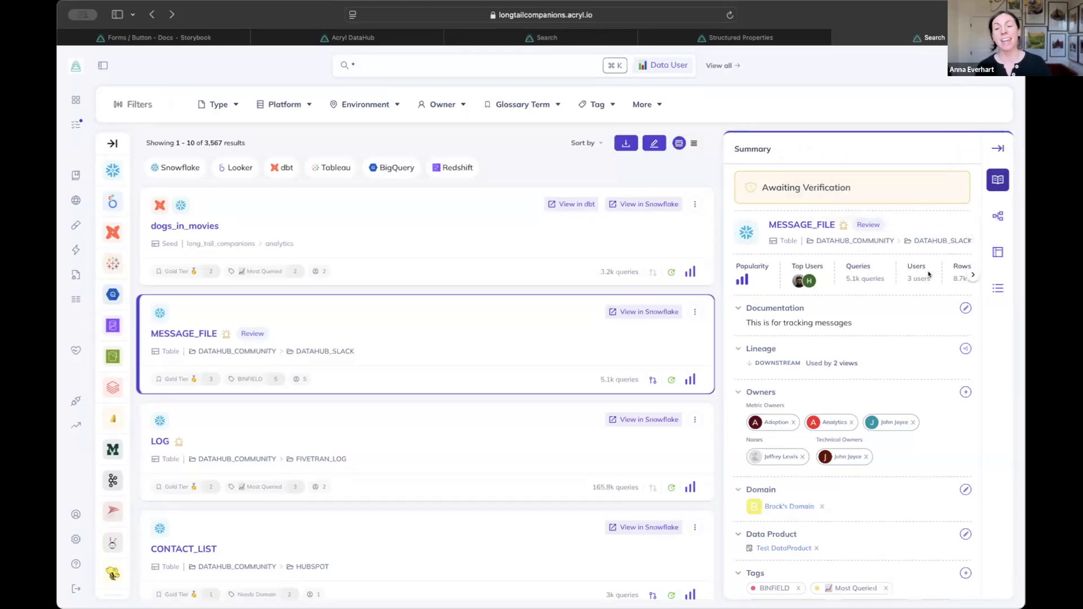
pyautogui.moveTo(1010, 325)
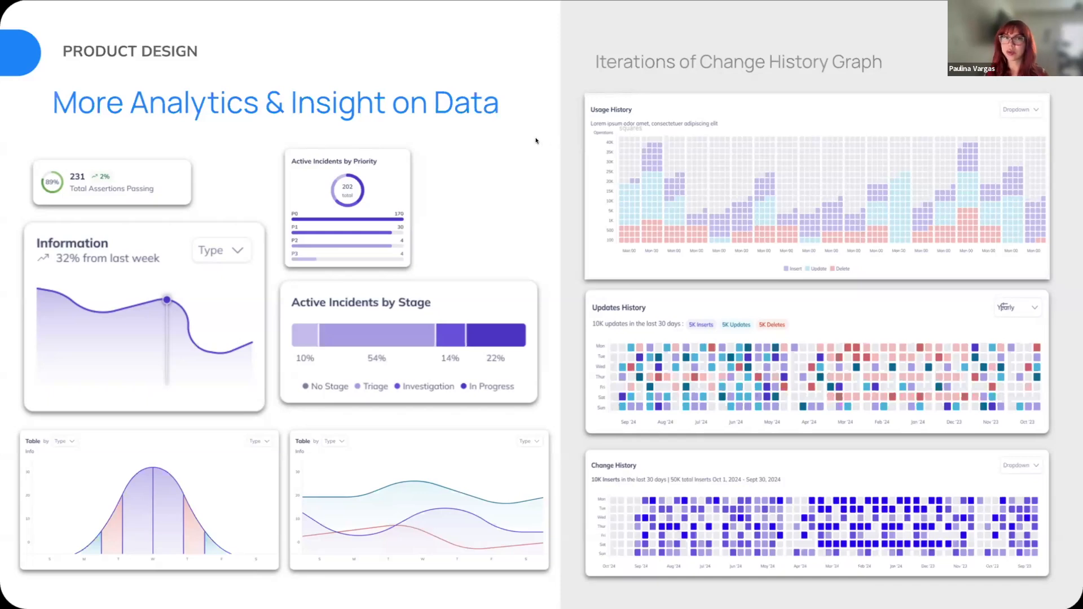
pyautogui.moveTo(523, 142)
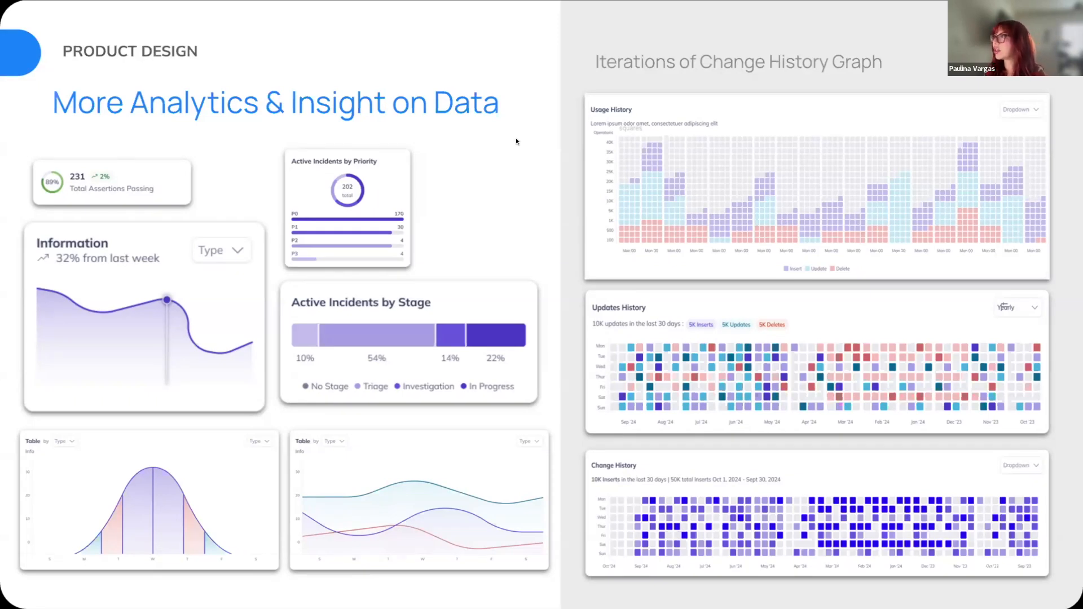
pyautogui.moveTo(617, 83)
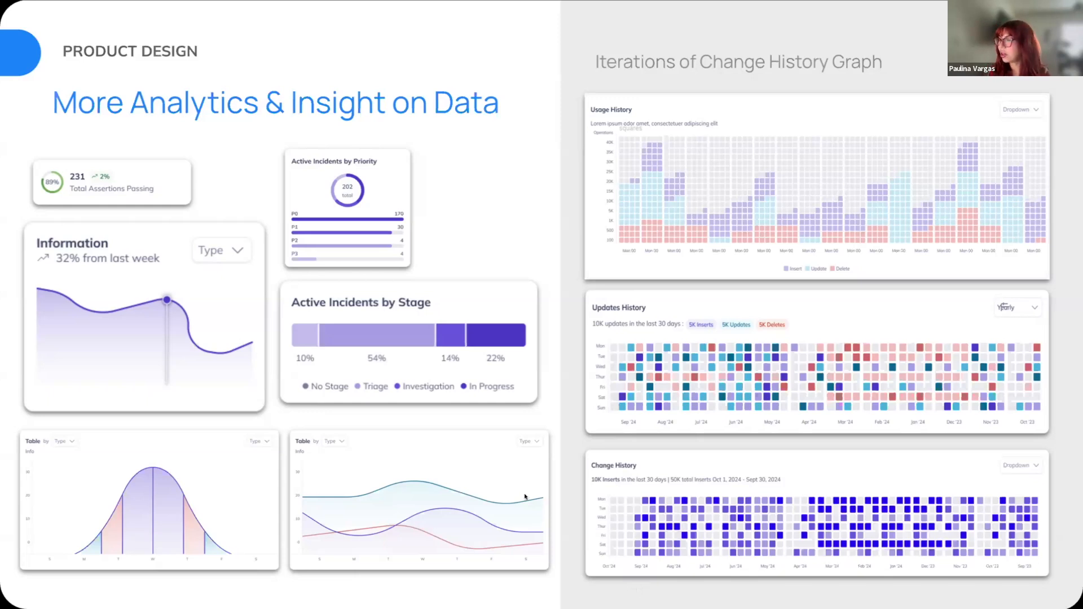
pyautogui.moveTo(986, 127)
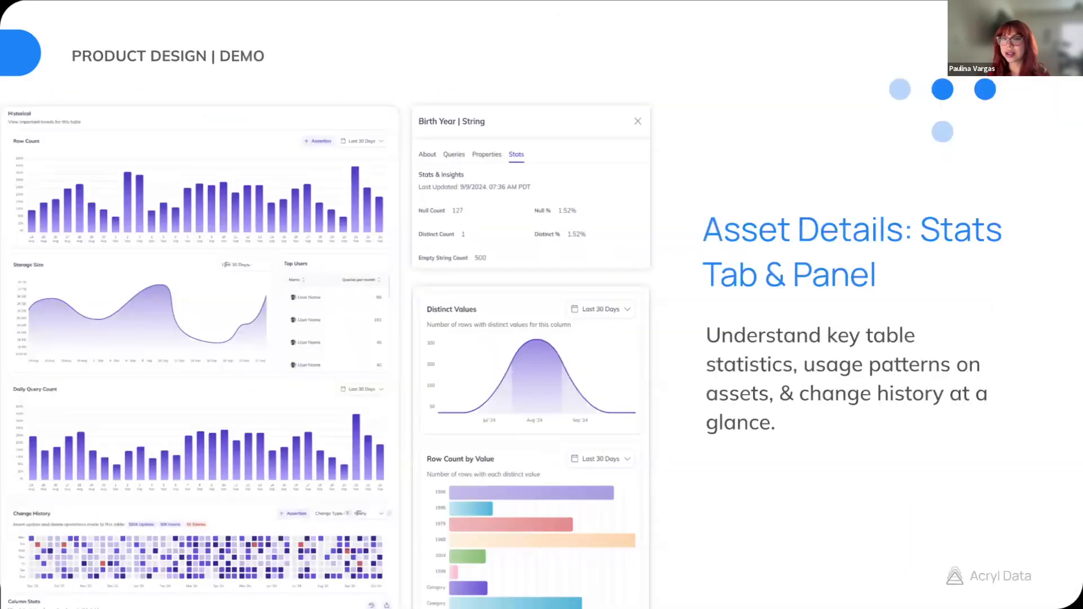
pyautogui.moveTo(500, 278)
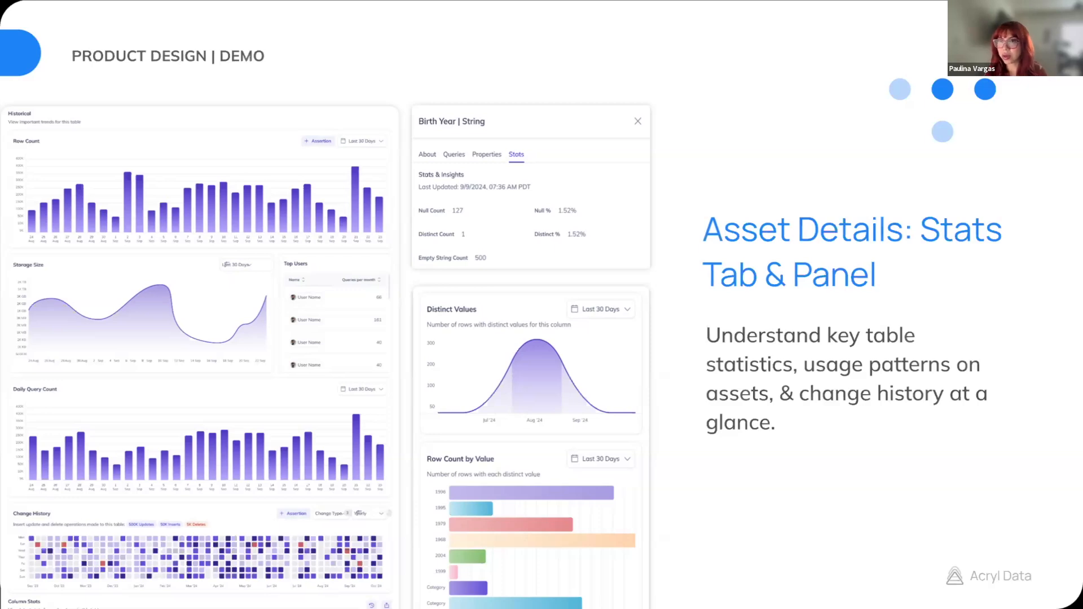
pyautogui.moveTo(248, 277)
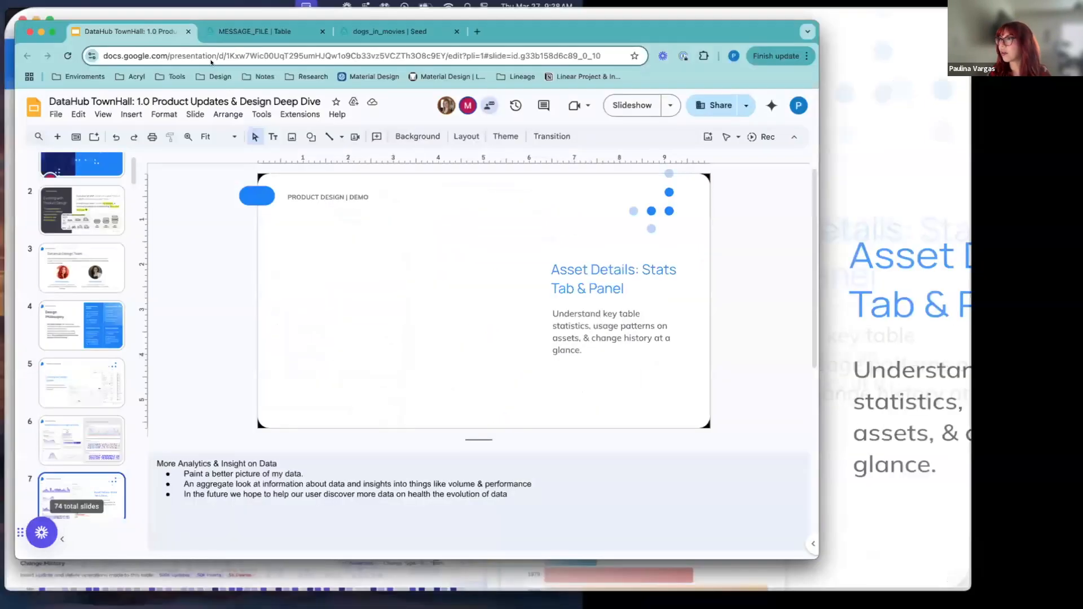
# Show the MESSAGE_FILE Stats highlights and its 30-day row count trend with top users
pyautogui.click(263, 32)
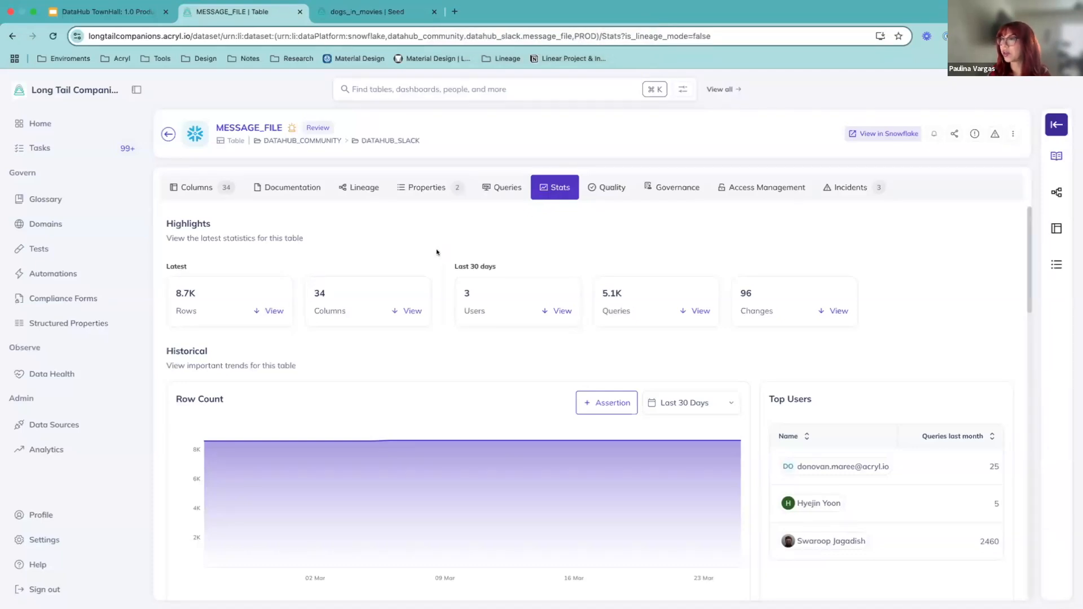
pyautogui.moveTo(410, 260)
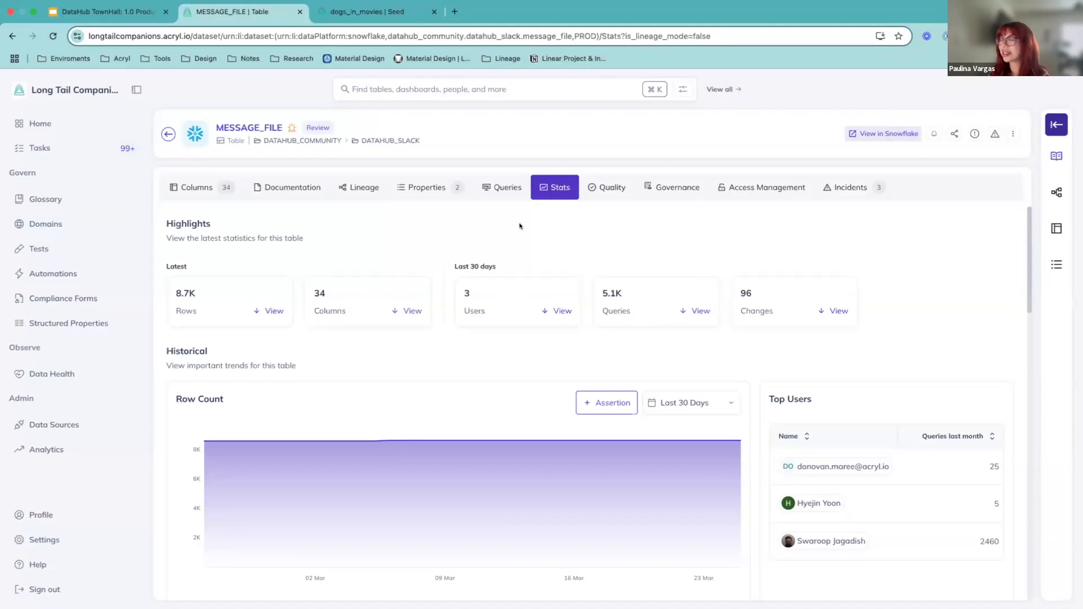
pyautogui.moveTo(518, 231)
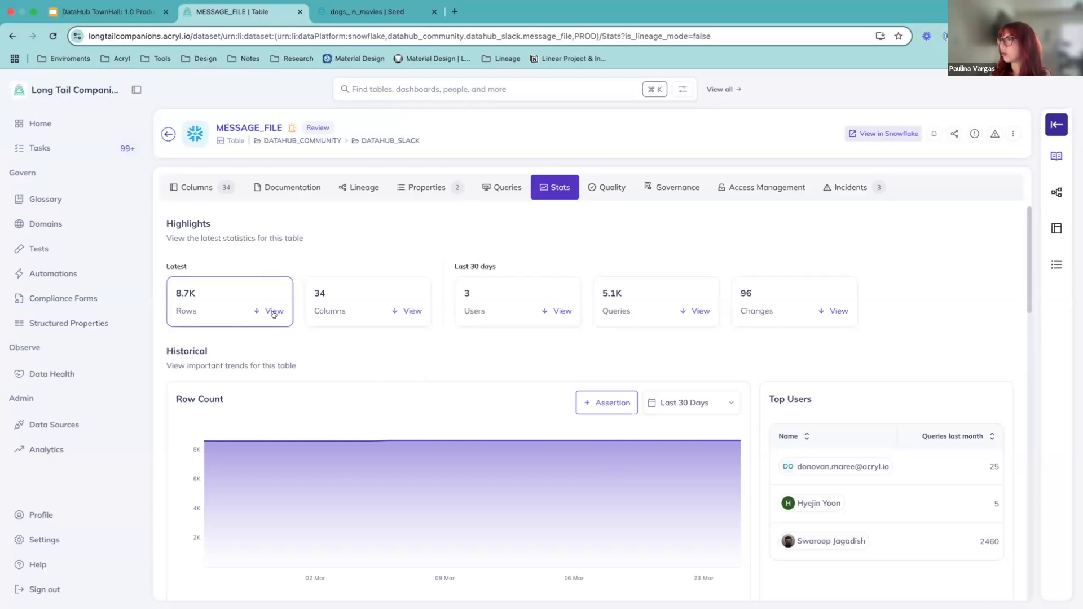
pyautogui.scroll(-3)
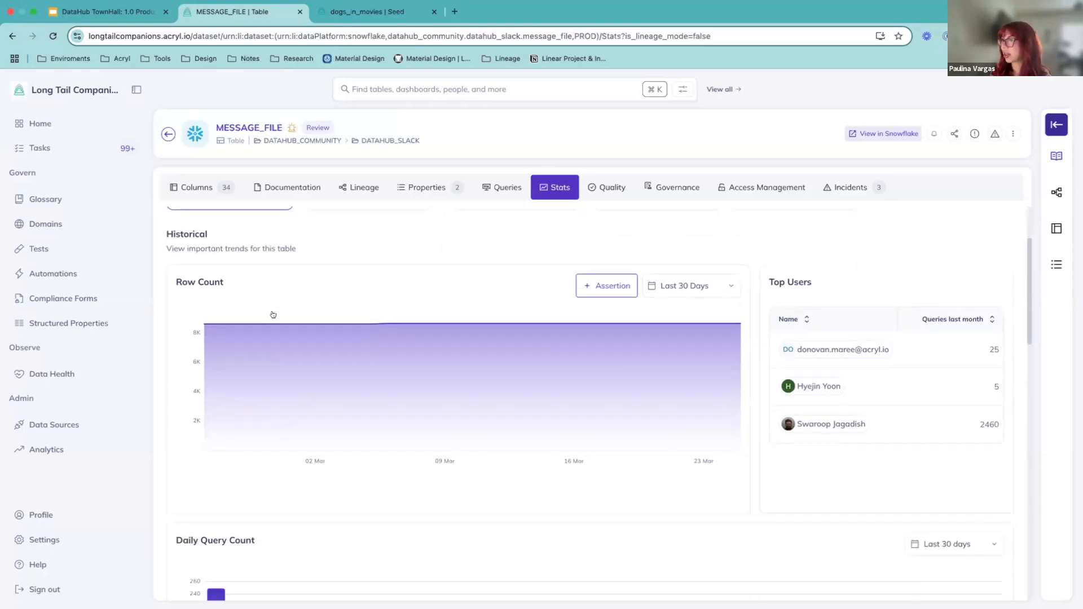
pyautogui.scroll(-3)
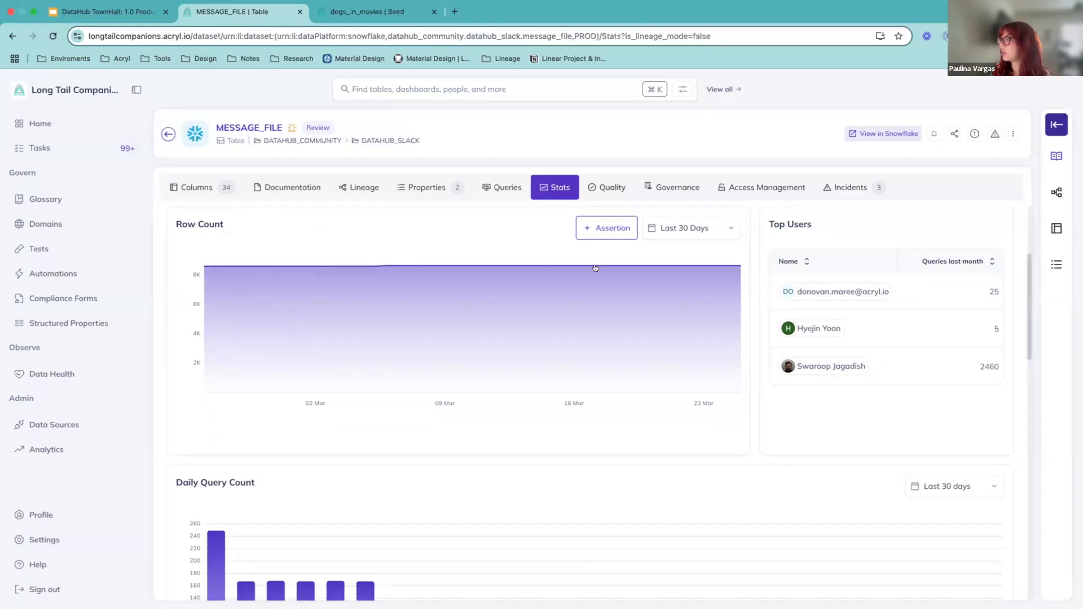
pyautogui.moveTo(743, 361)
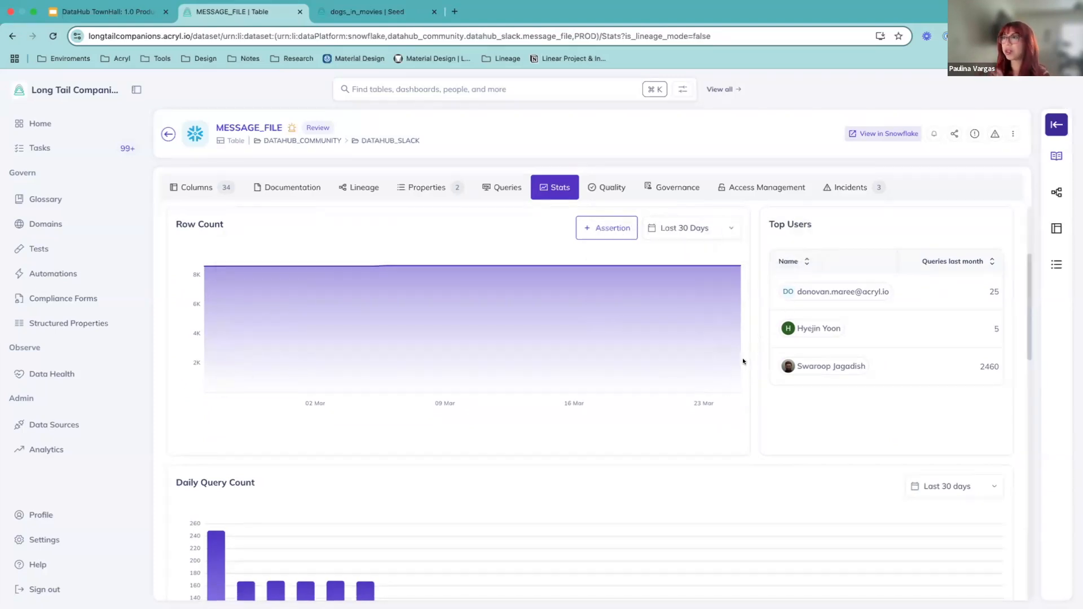
pyautogui.moveTo(687, 437)
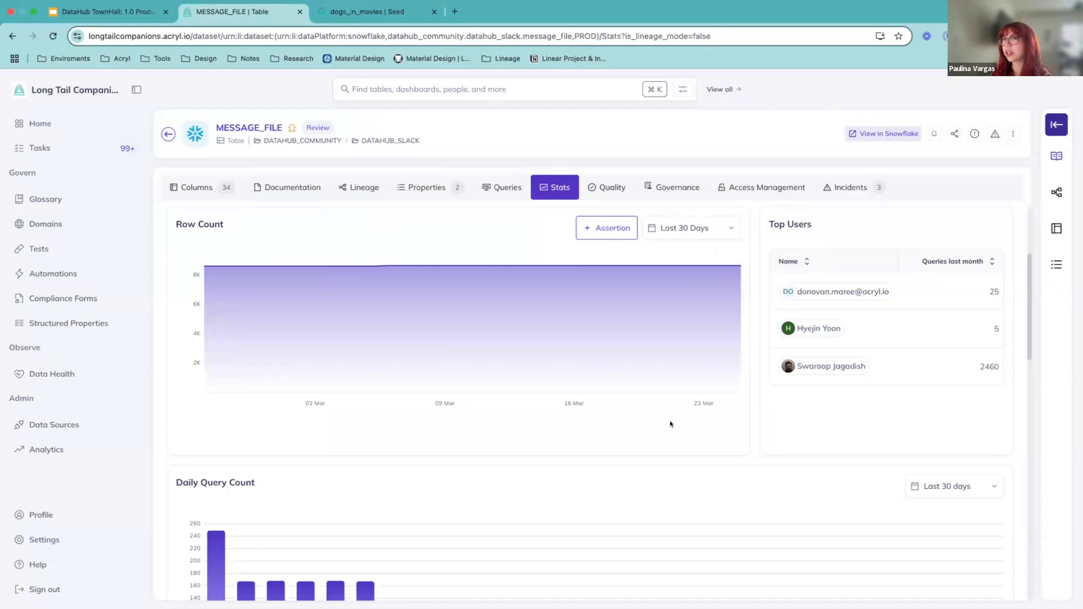
pyautogui.moveTo(511, 429)
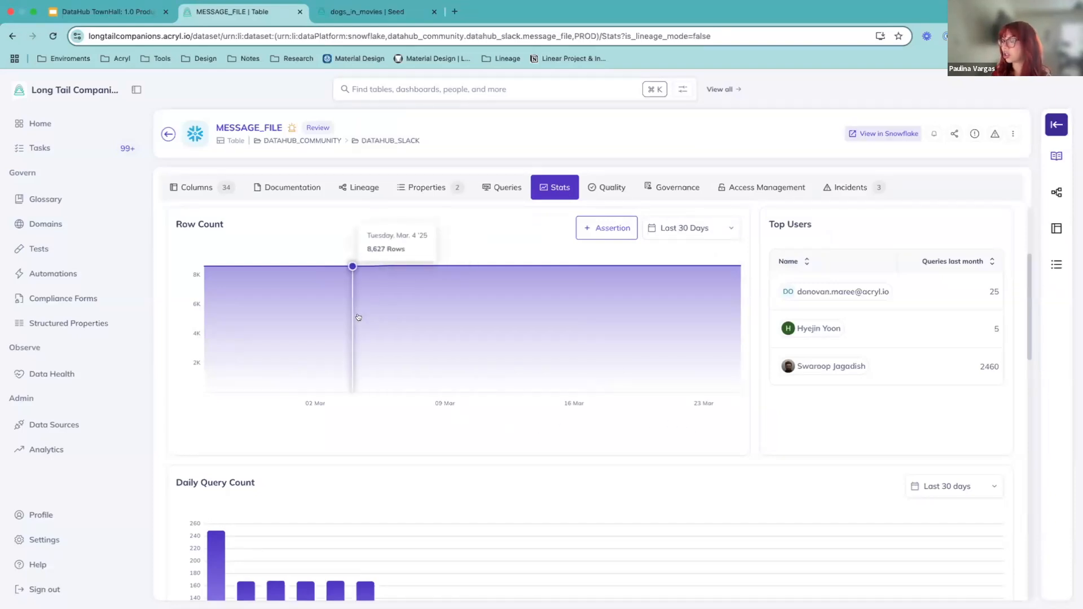
pyautogui.moveTo(463, 266)
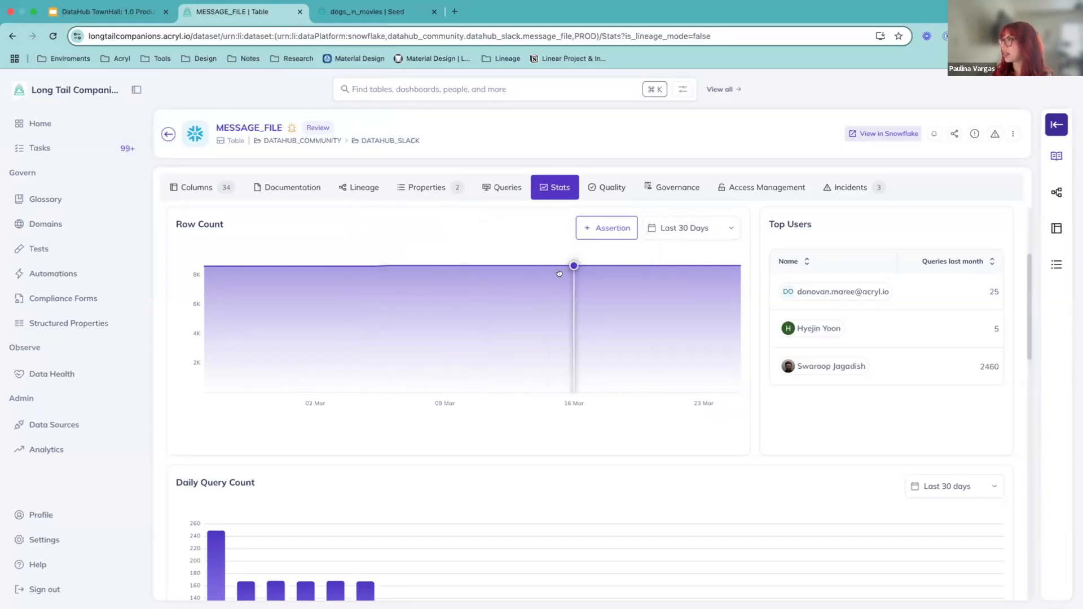
pyautogui.moveTo(445, 276)
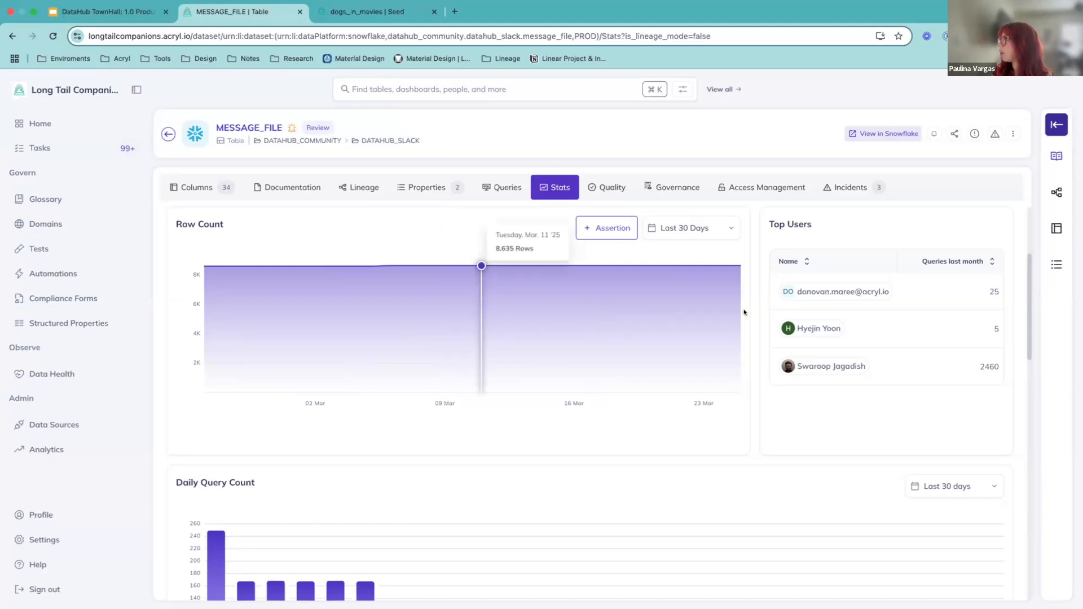
pyautogui.moveTo(864, 406)
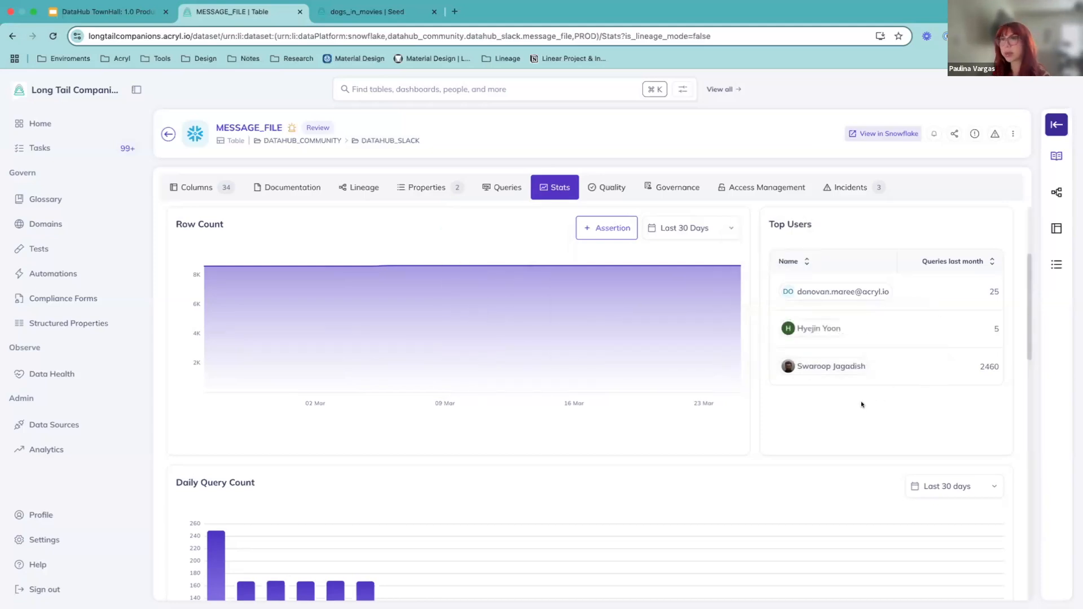
# Reveal the Daily Query Count chart (e.g. 126 on March 5) and the 2 MB storage size chart
pyautogui.scroll(-3)
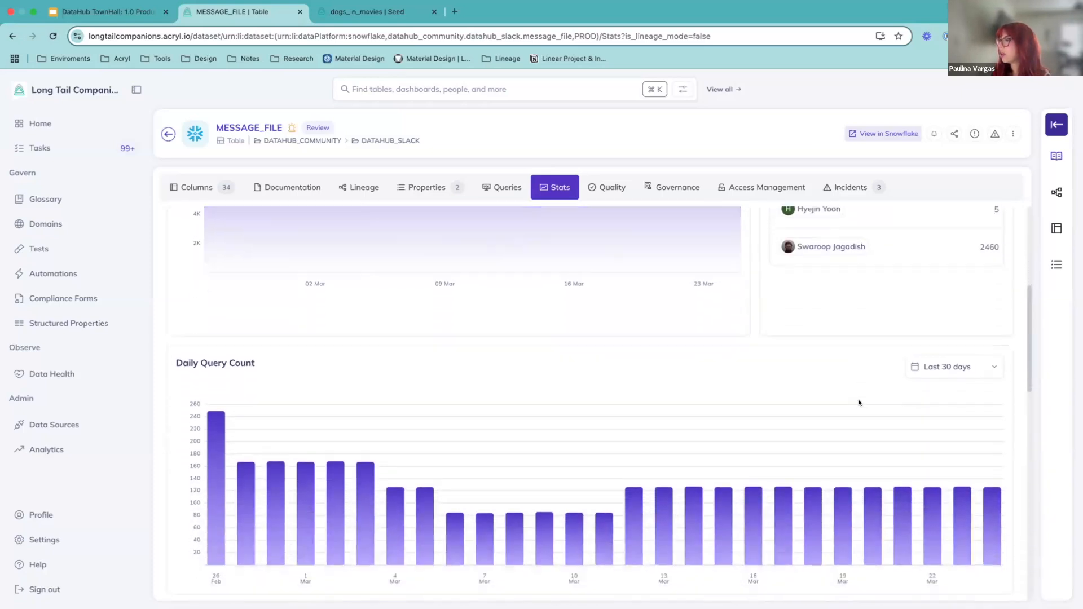
pyautogui.scroll(-3)
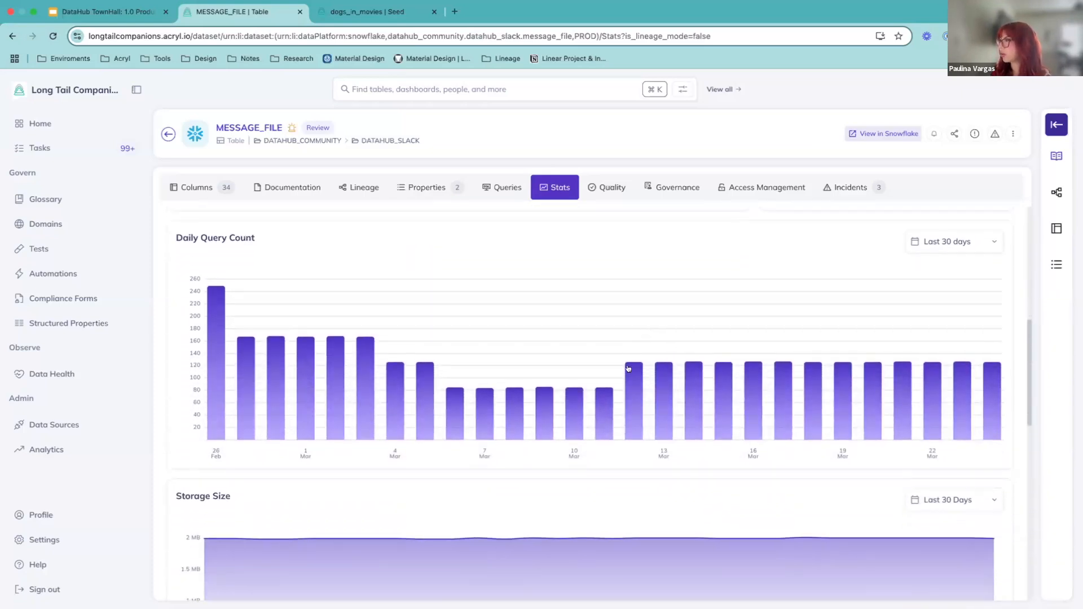
pyautogui.moveTo(394, 405)
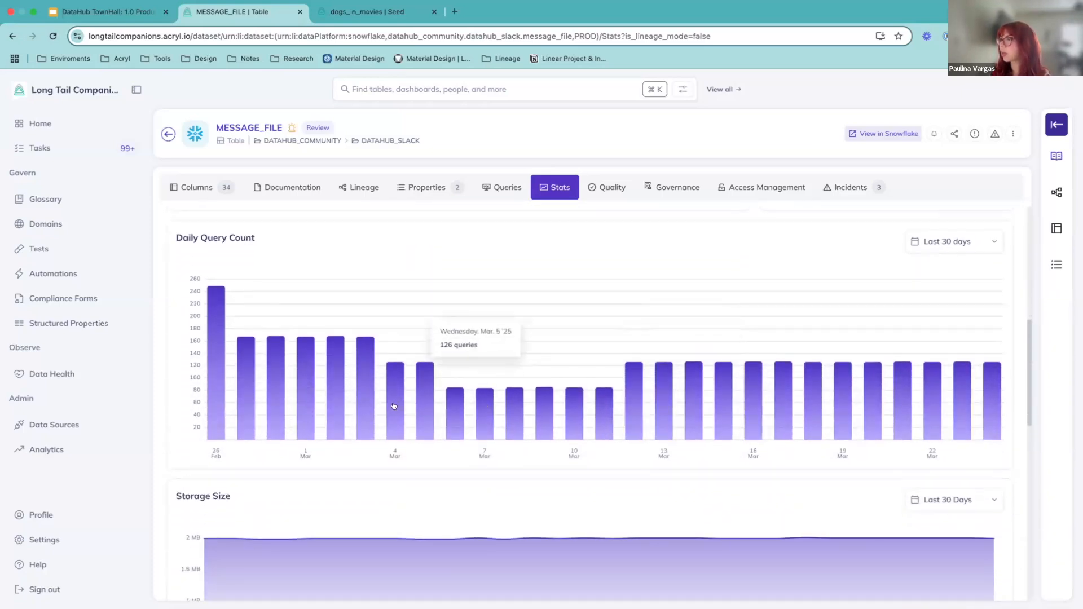
pyautogui.moveTo(367, 376)
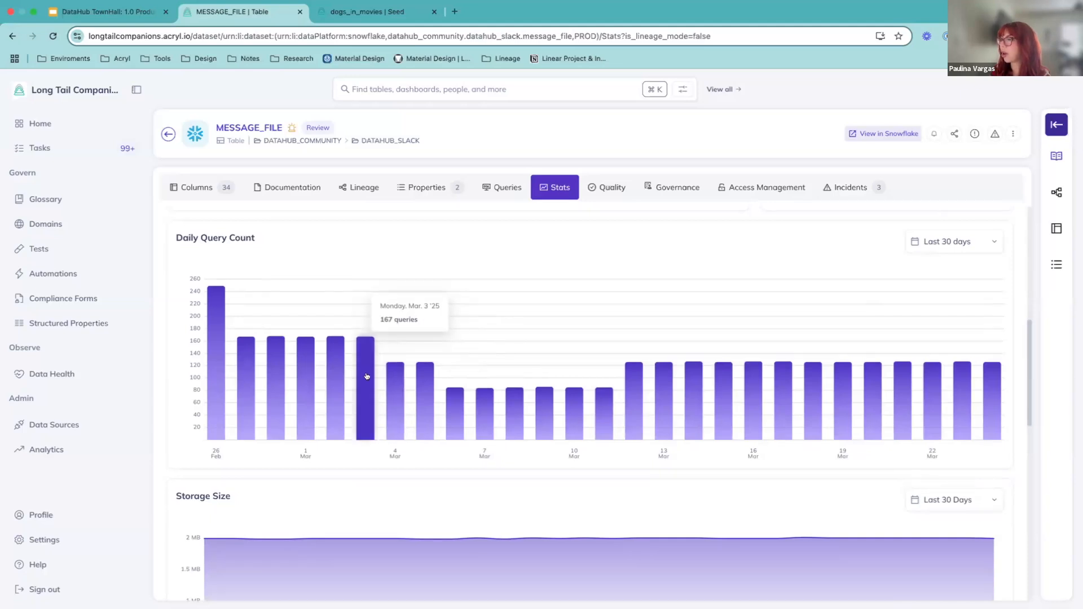
pyautogui.moveTo(424, 380)
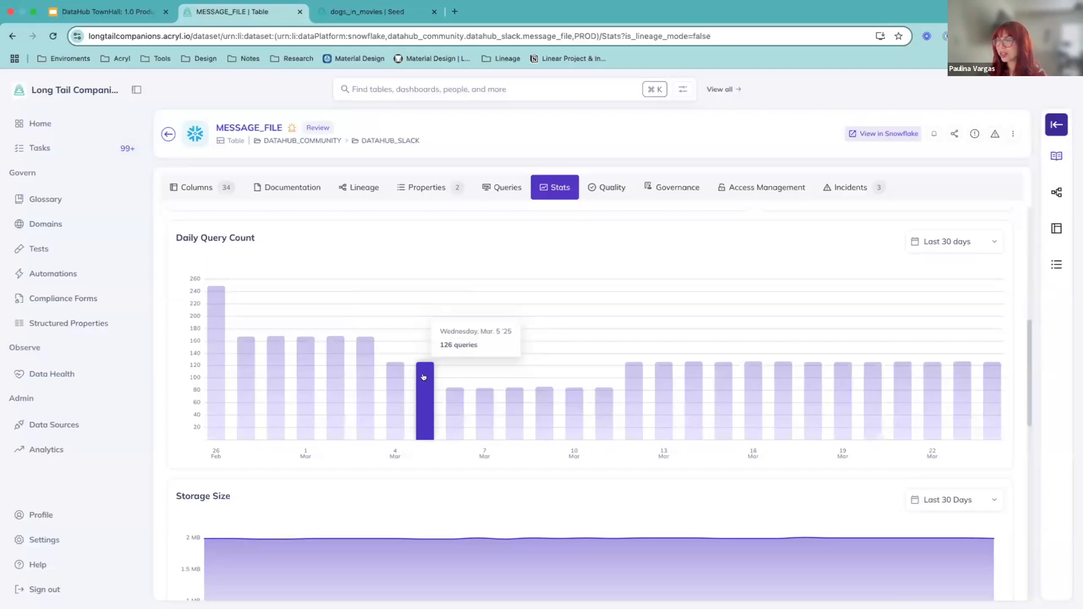
pyautogui.scroll(-3)
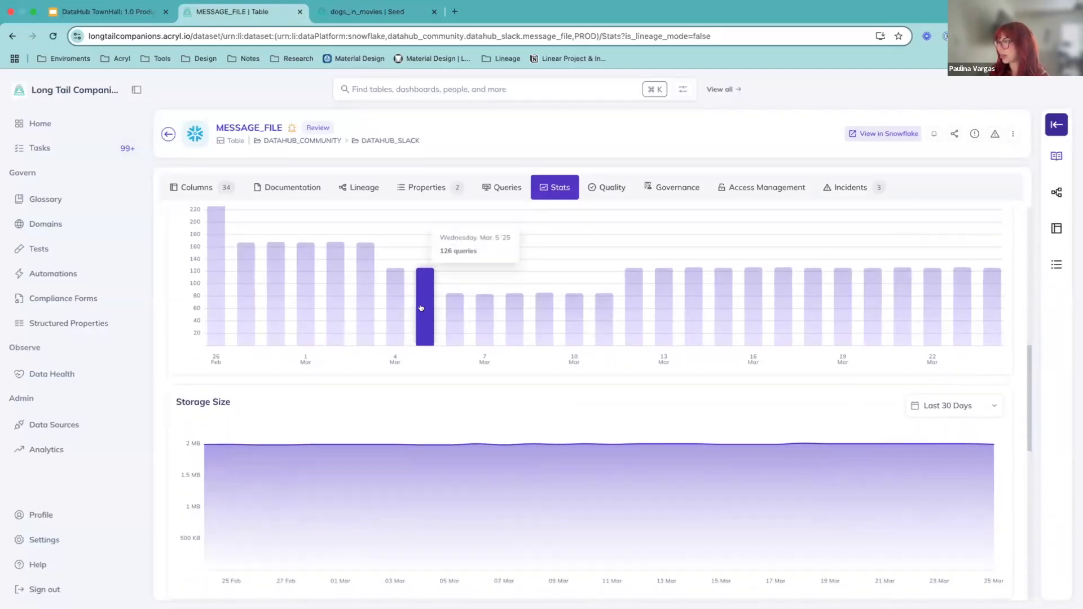
# Reveal the Change History heatmap showing 279 merges and 14 updates
pyautogui.scroll(-3)
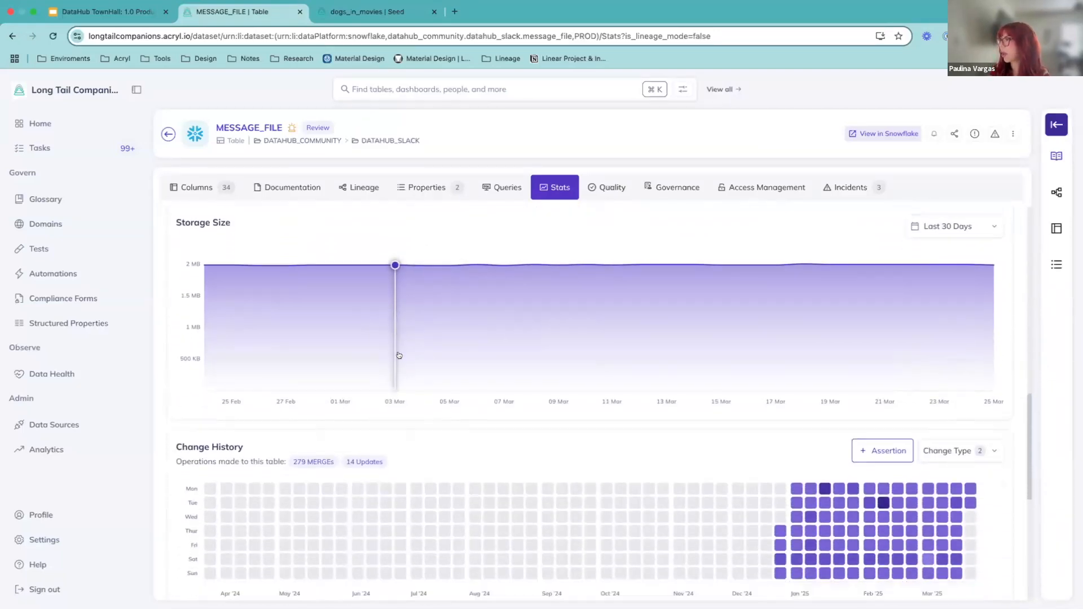
pyautogui.scroll(-3)
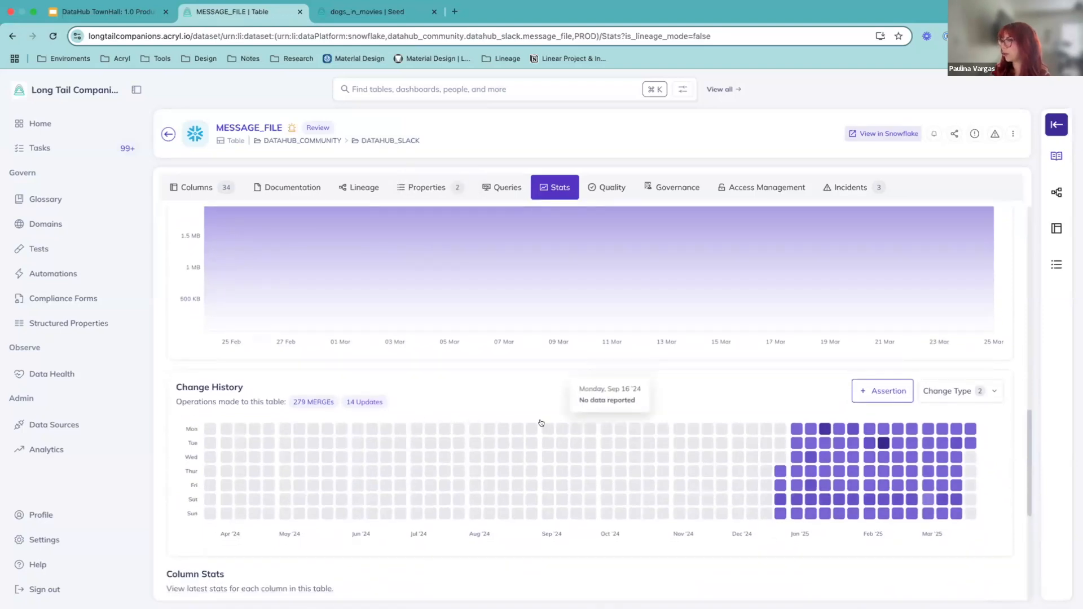
pyautogui.moveTo(719, 421)
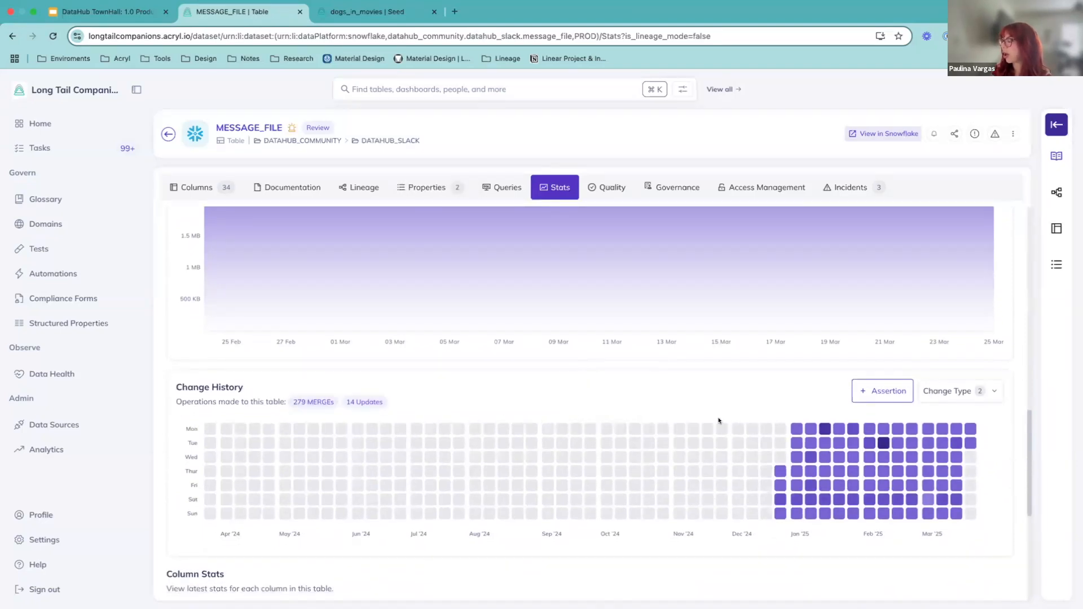
pyautogui.moveTo(849, 471)
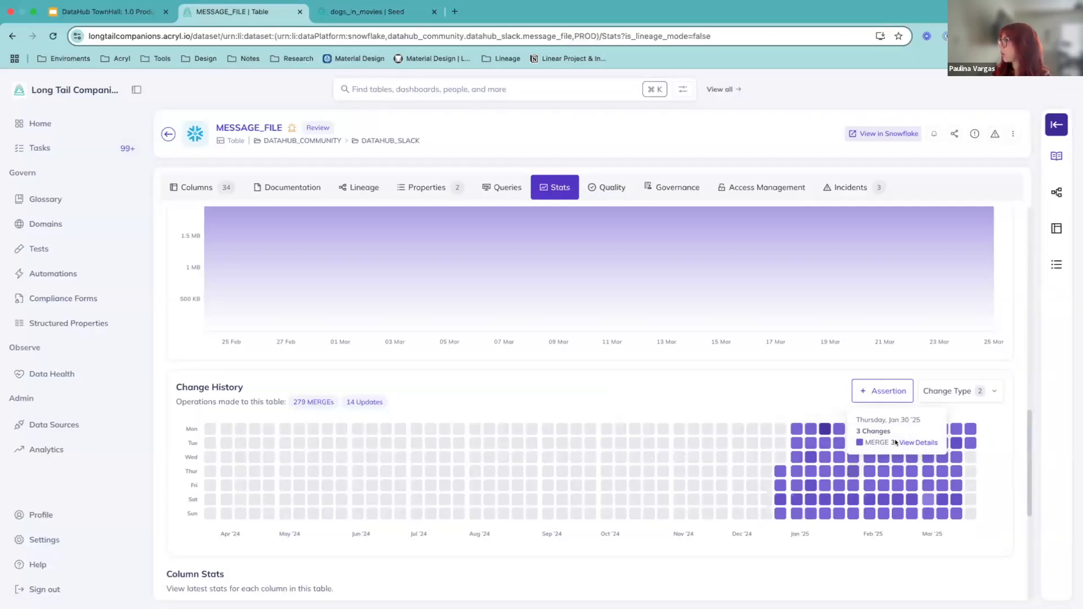
pyautogui.moveTo(829, 432)
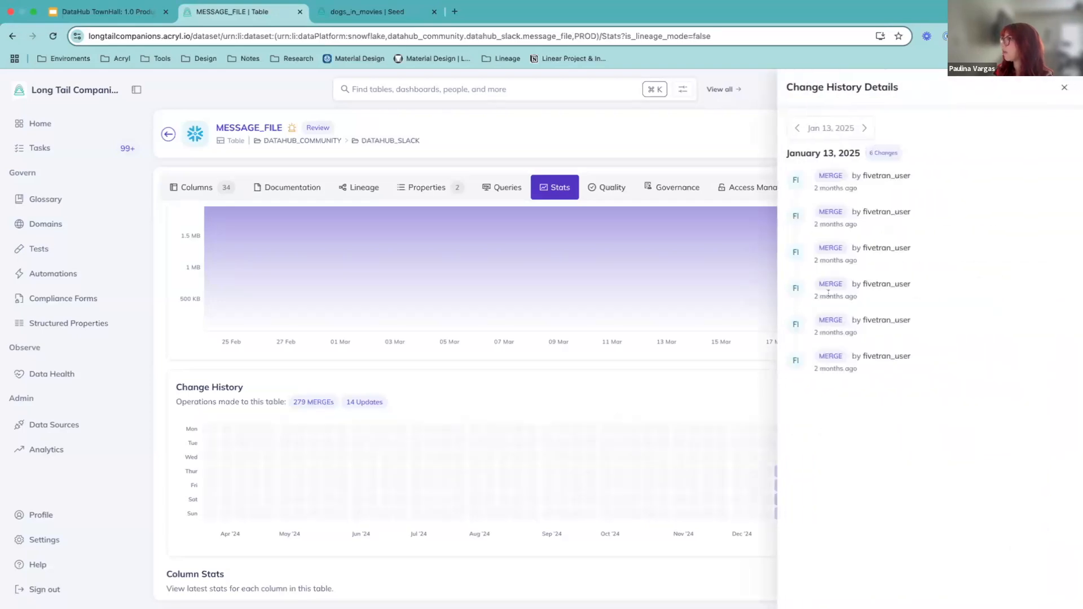
pyautogui.moveTo(817, 455)
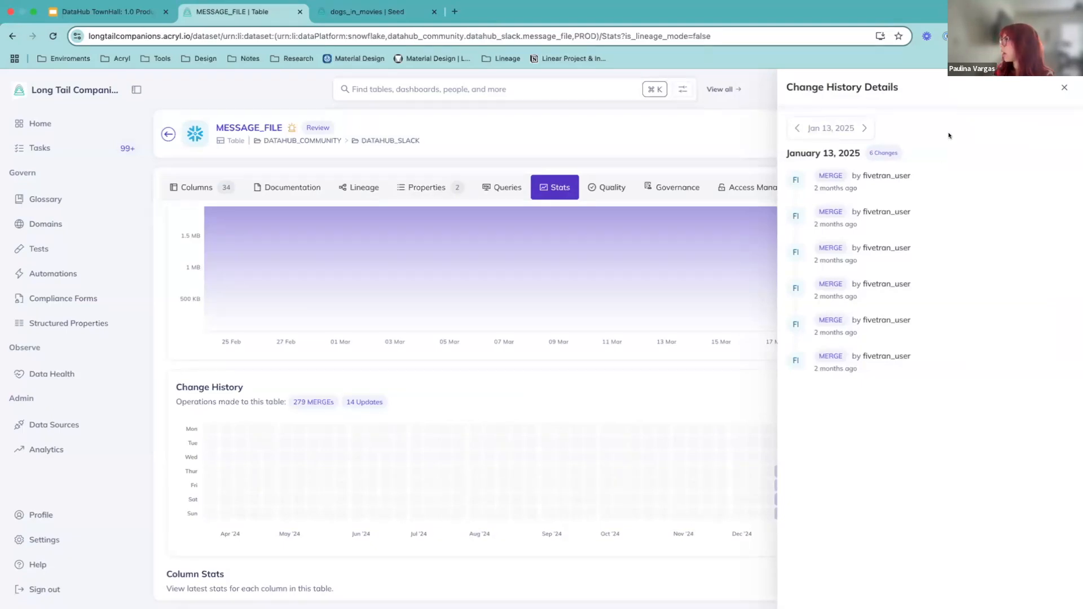
# Close the January 13, 2025 change details panel to return to the heatmap
pyautogui.click(1064, 87)
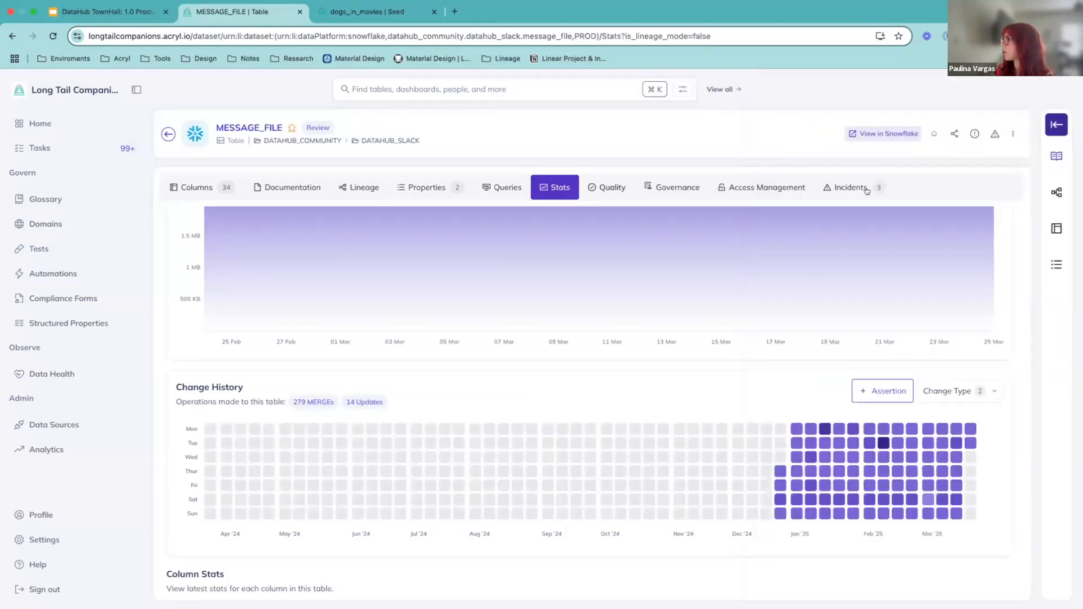
# Reveal the Column Stats table with each column's type, null percentage and unique values
pyautogui.scroll(-3)
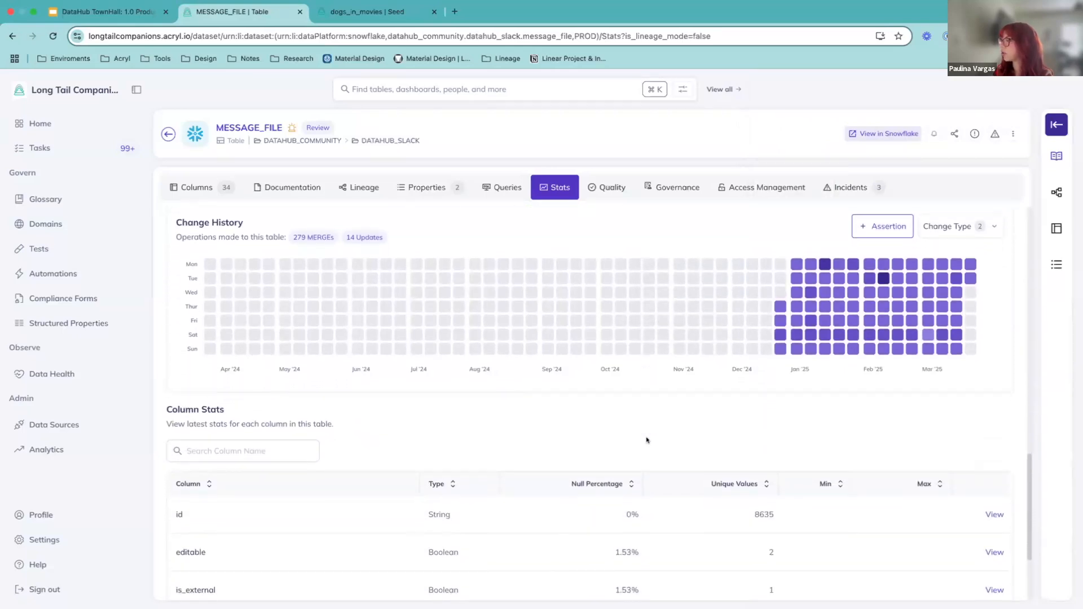
pyautogui.scroll(-3)
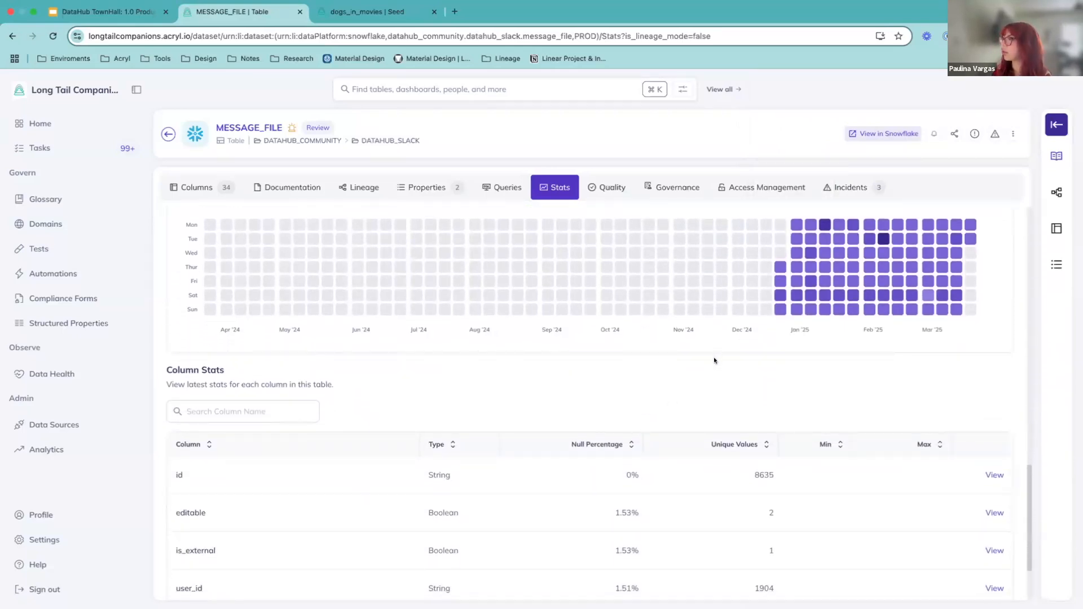
pyautogui.scroll(-3)
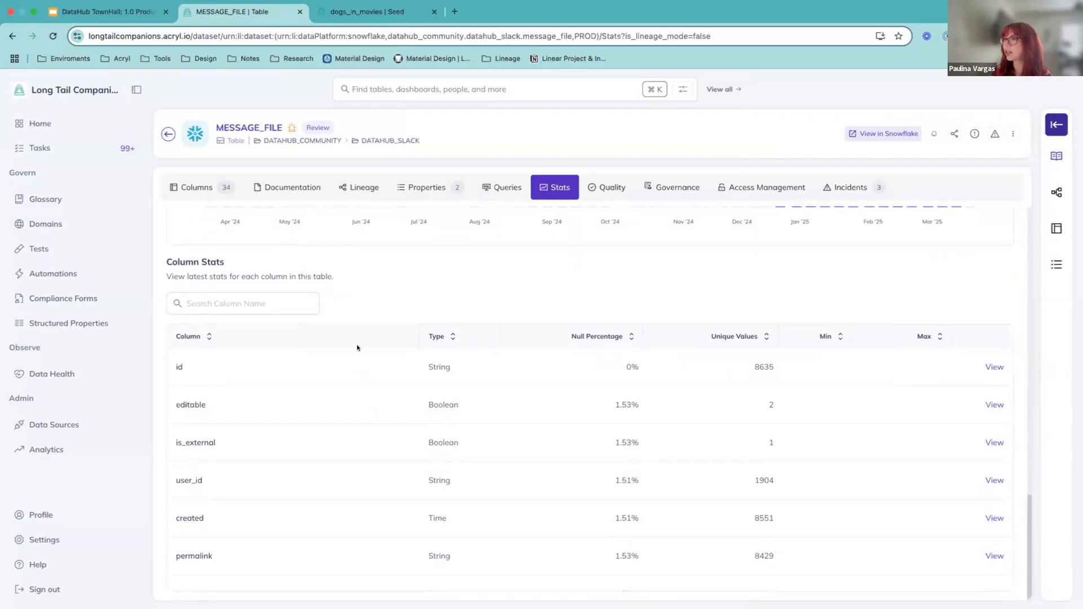
pyautogui.moveTo(528, 296)
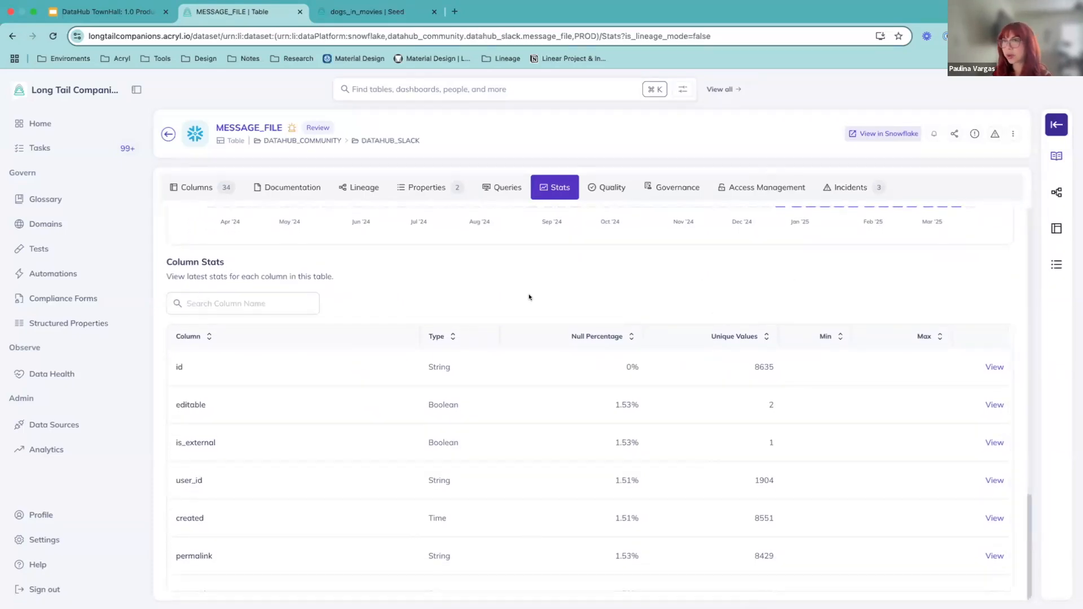
pyautogui.scroll(-3)
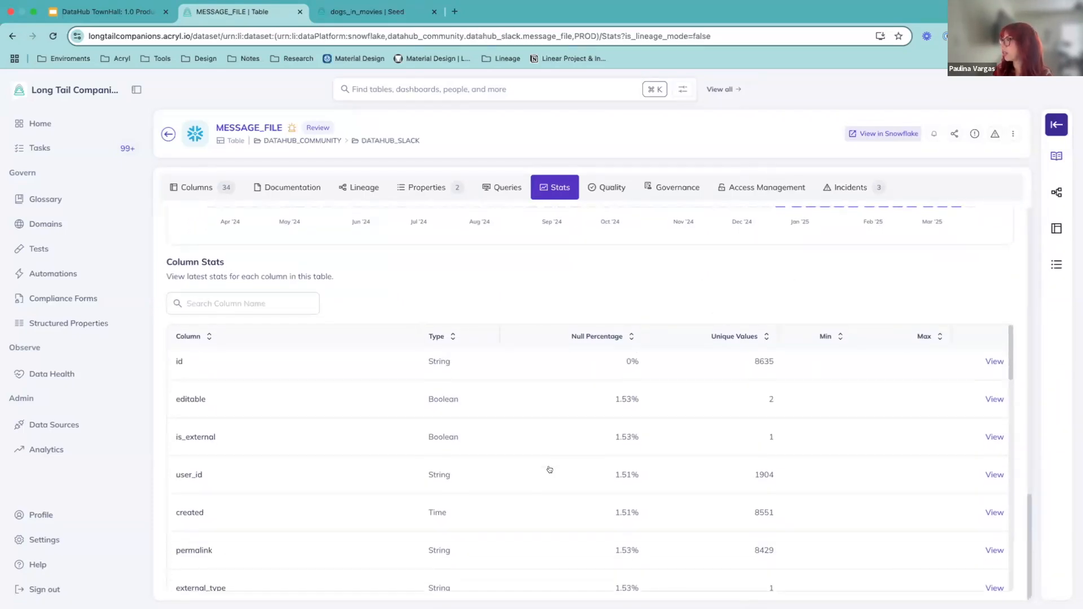
pyautogui.scroll(-3)
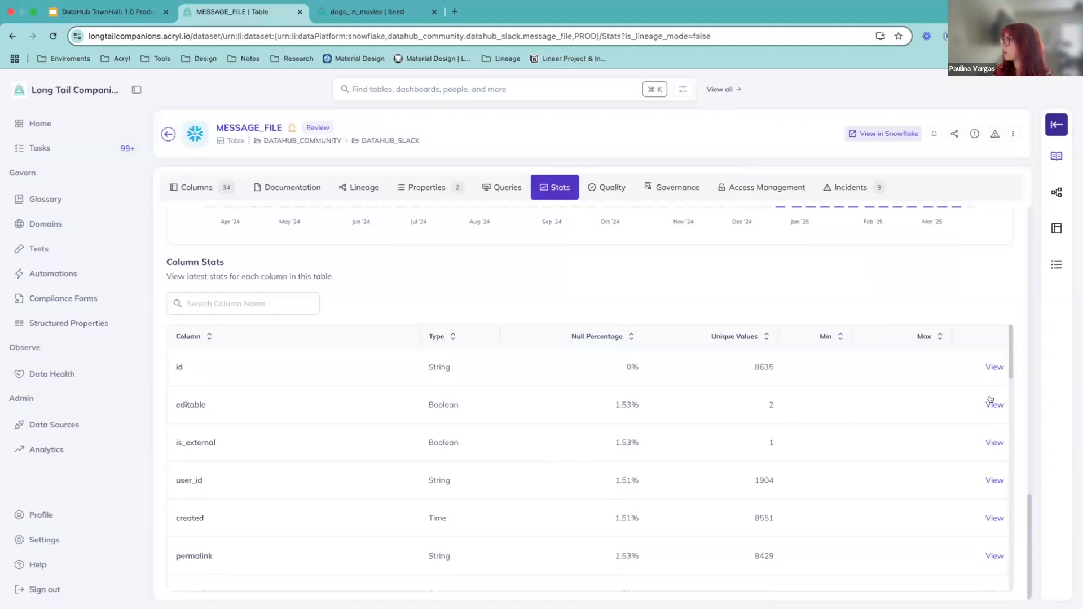
# View the editable column's detailed stats (132 nulls, two distinct values) with null and distinct trends, then close the panel
pyautogui.click(995, 405)
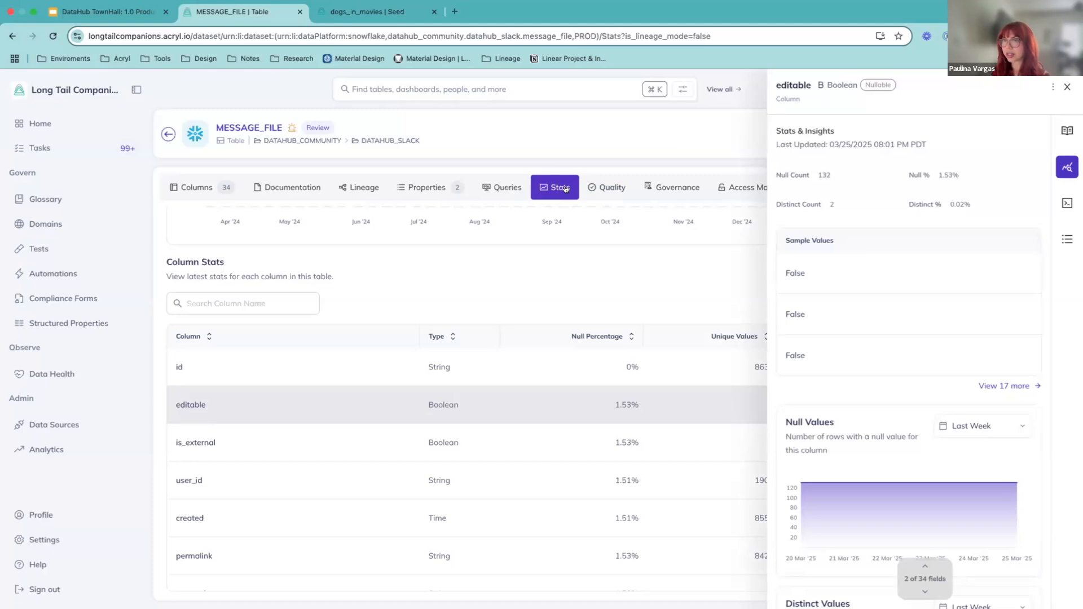
pyautogui.moveTo(880, 196)
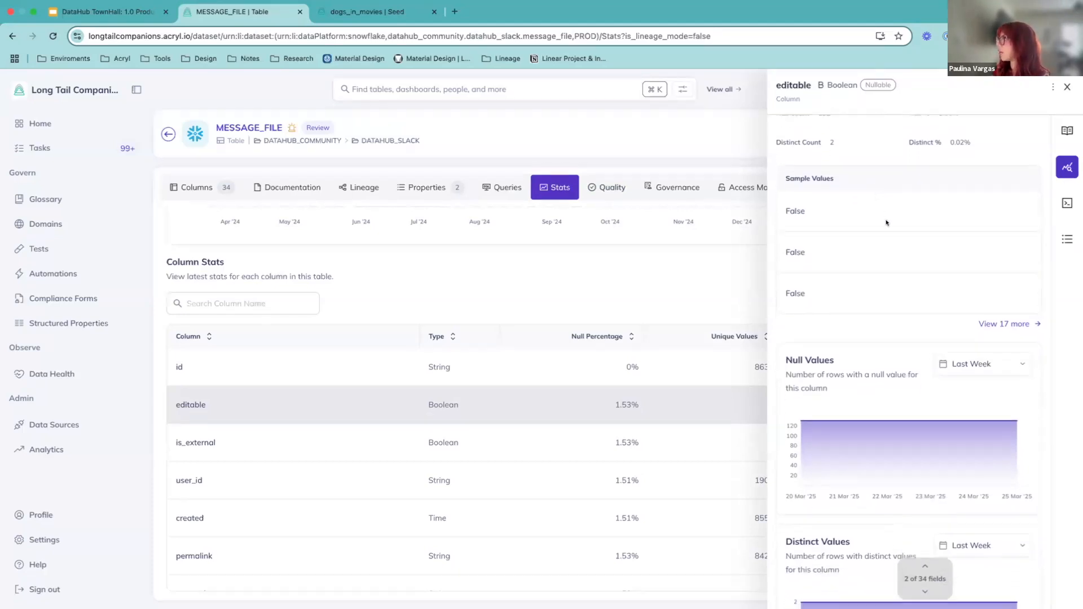
pyautogui.scroll(-3)
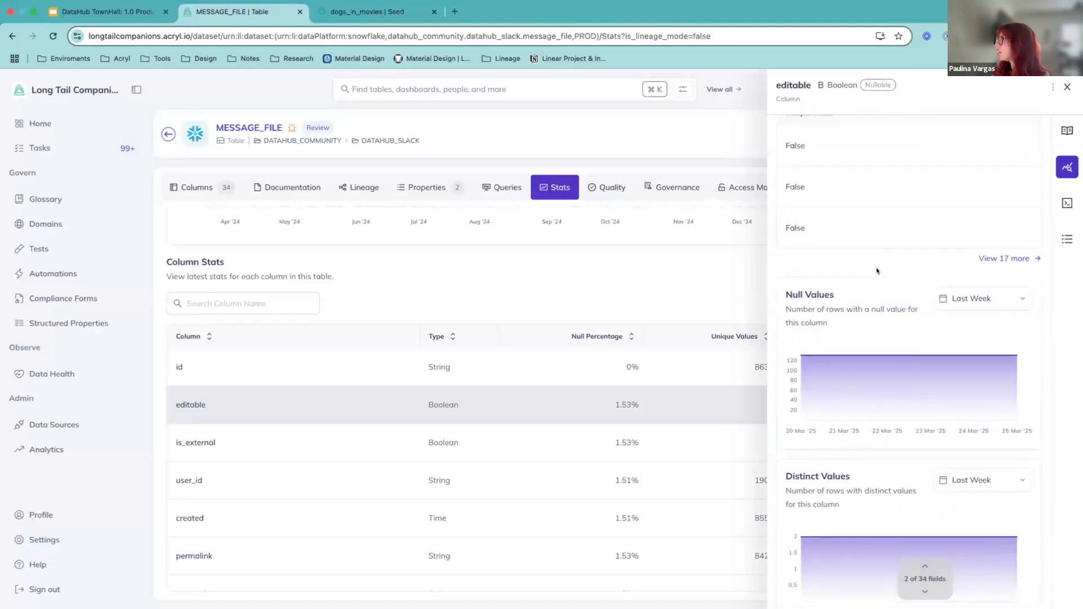
pyautogui.scroll(-3)
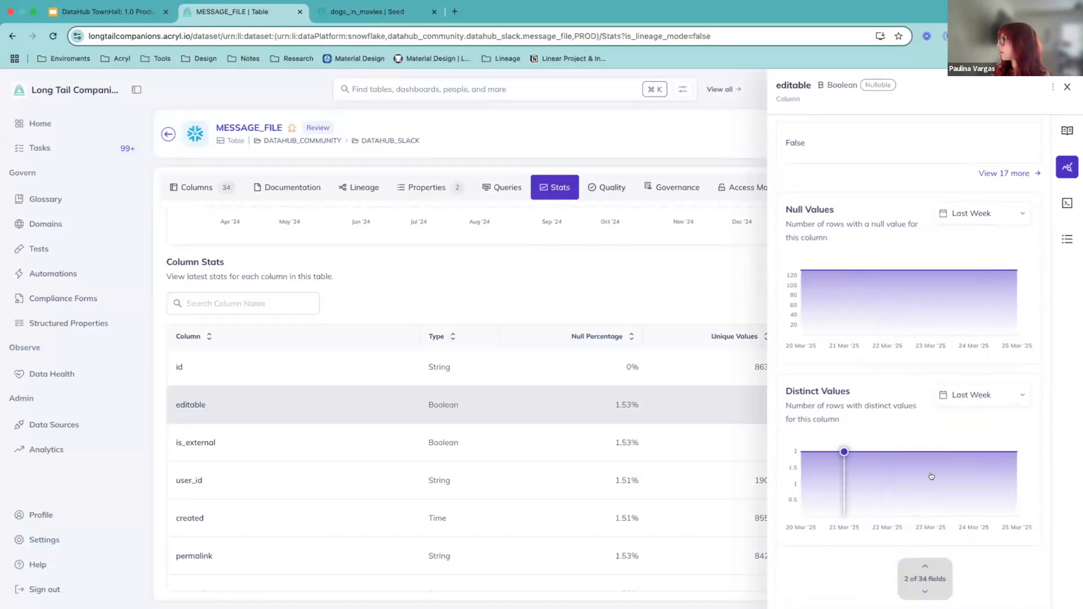
pyautogui.moveTo(844, 270)
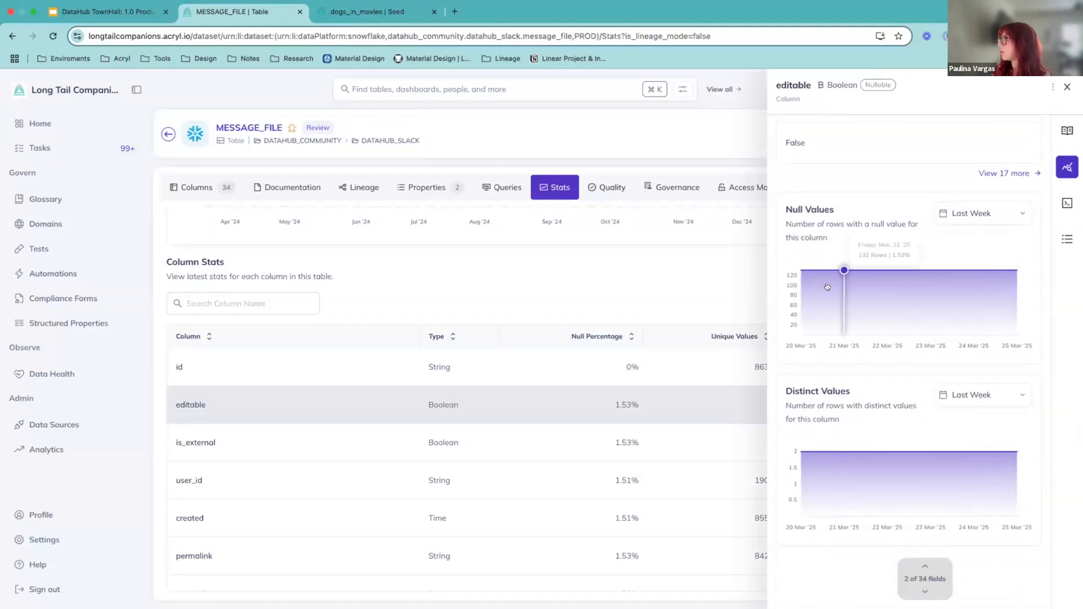
pyautogui.moveTo(951, 270)
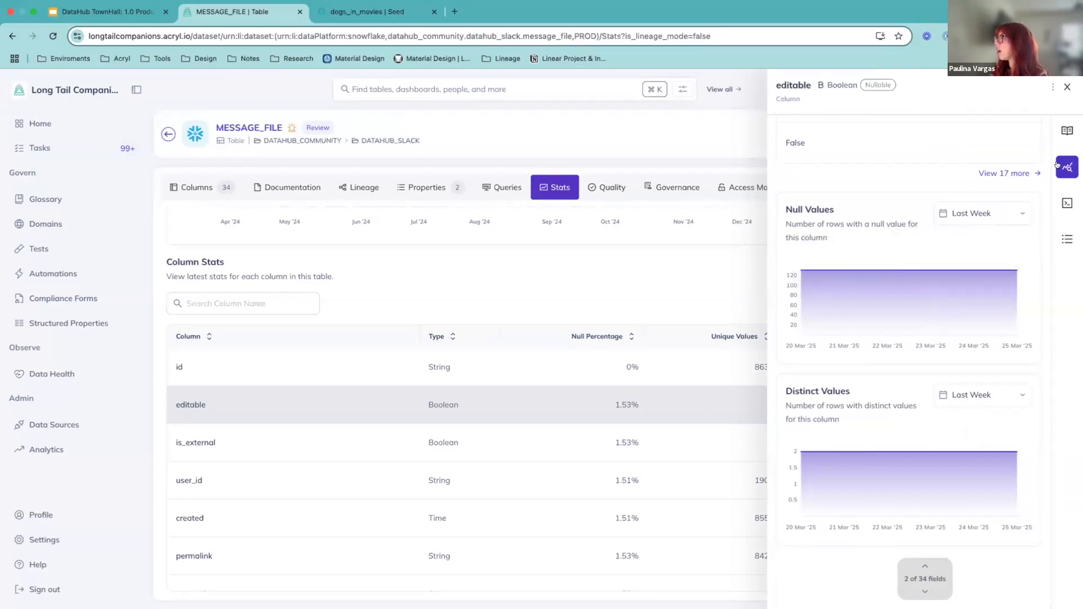
pyautogui.moveTo(1066, 167)
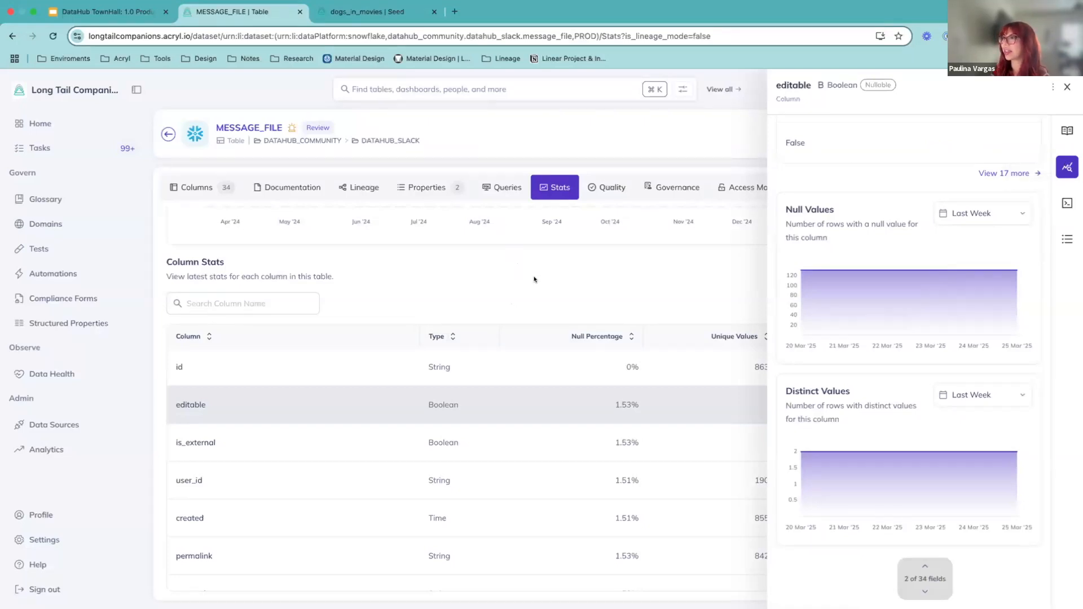
pyautogui.click(1066, 87)
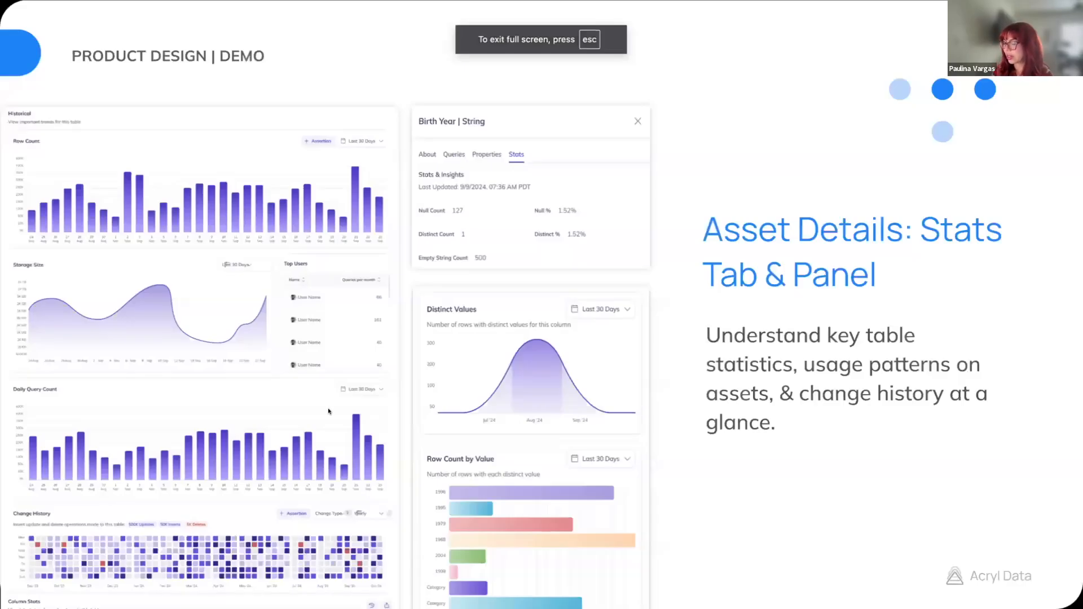
# Advance the presentation to the User Research slide with its research panel sign-up code
pyautogui.press('Right')
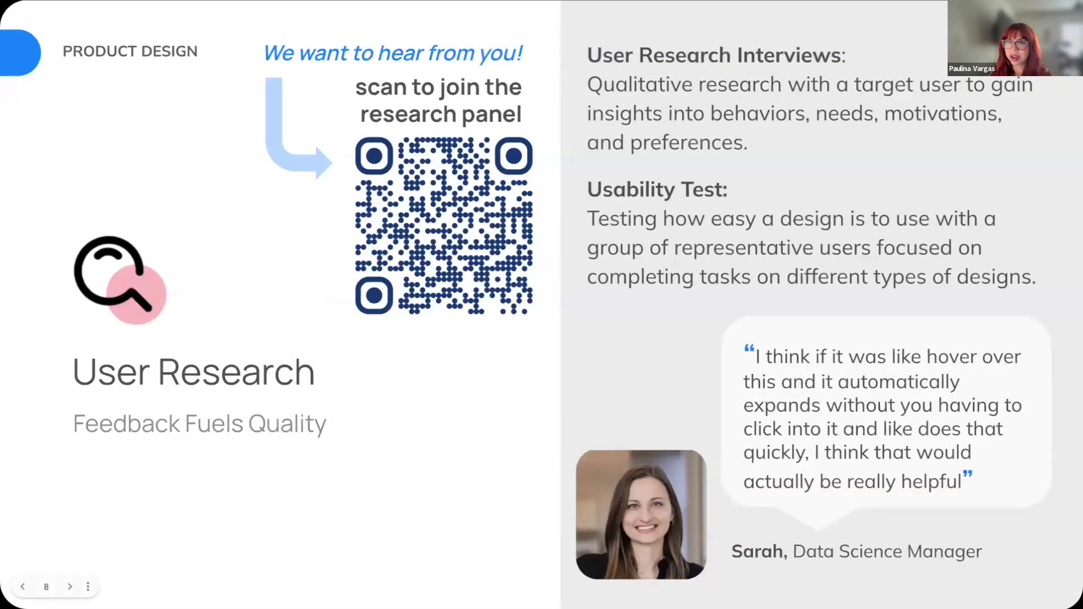